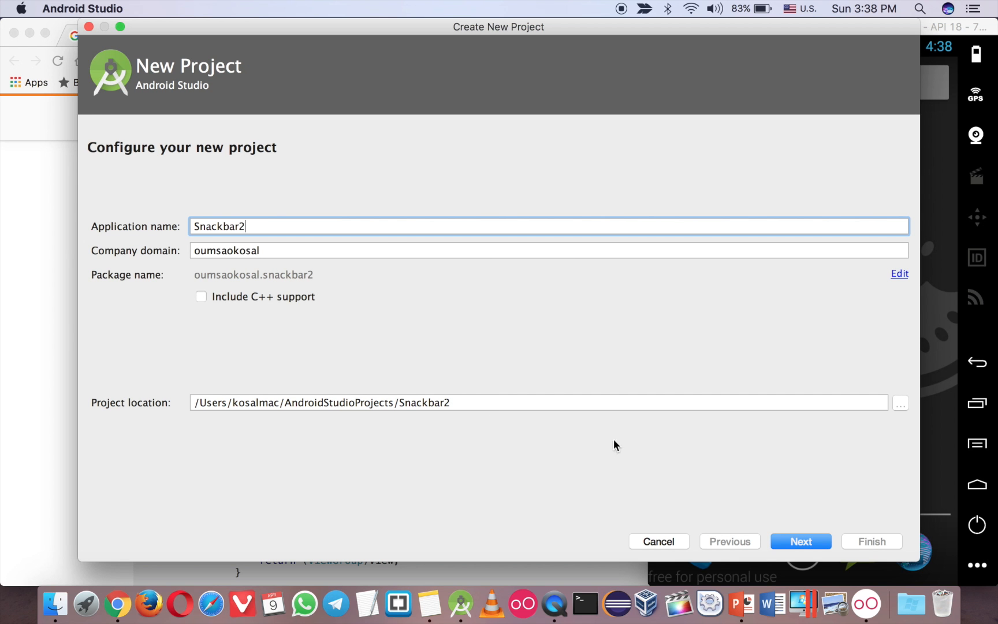
# Step: Name the project Snackbar2, target Phone and Tablet API 14, and browse activity templates
pyautogui.click(799, 541)
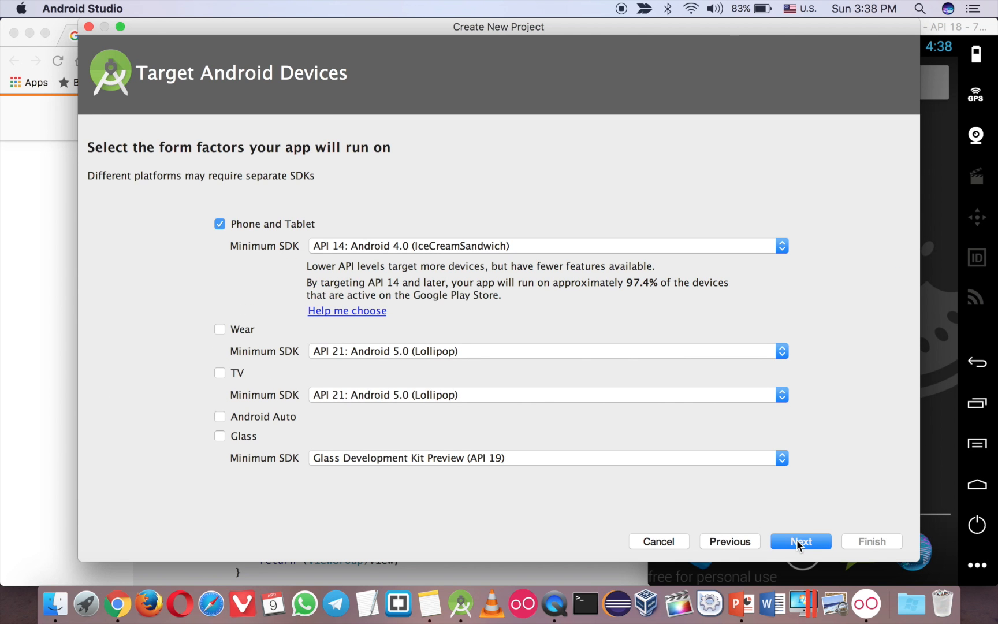
pyautogui.click(800, 542)
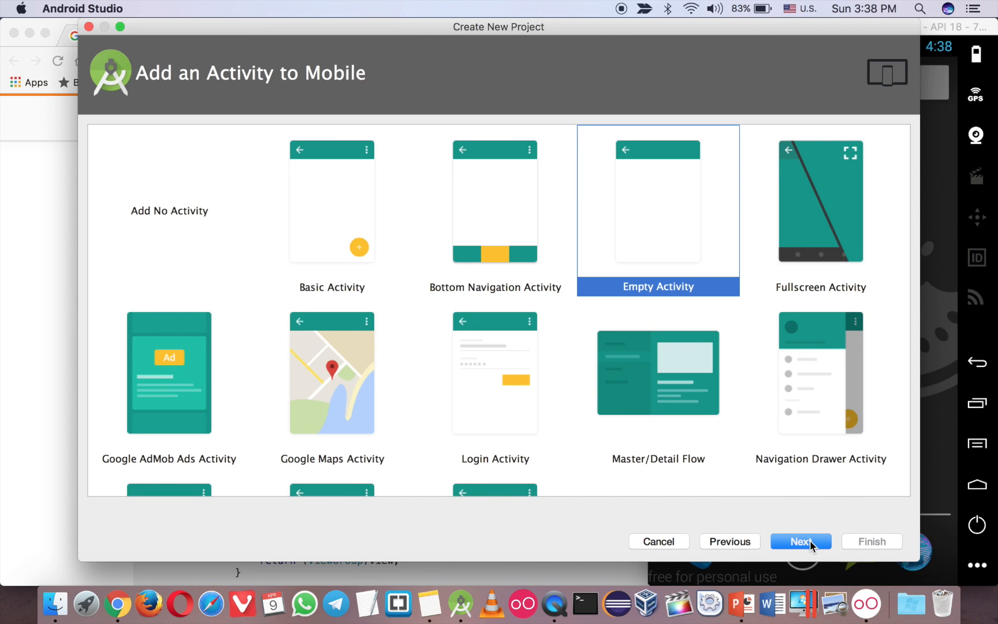
pyautogui.click(331, 211)
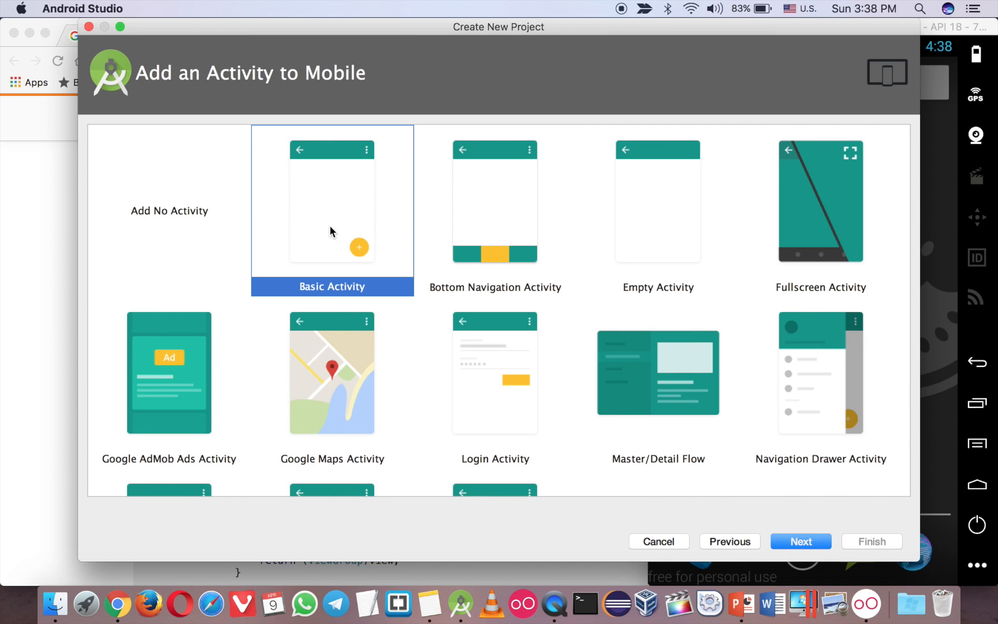
pyautogui.click(658, 211)
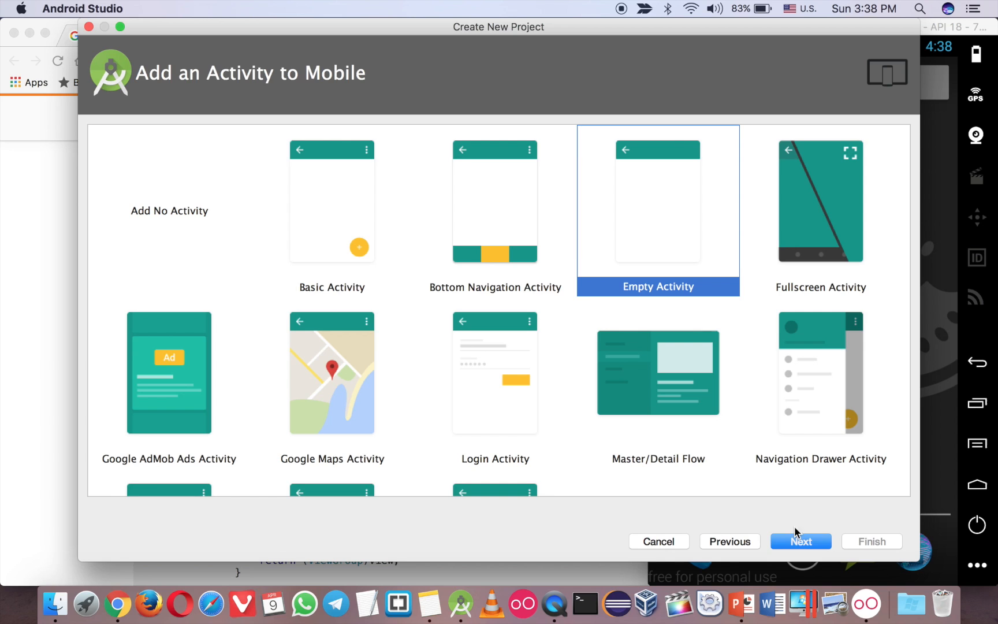
pyautogui.click(332, 201)
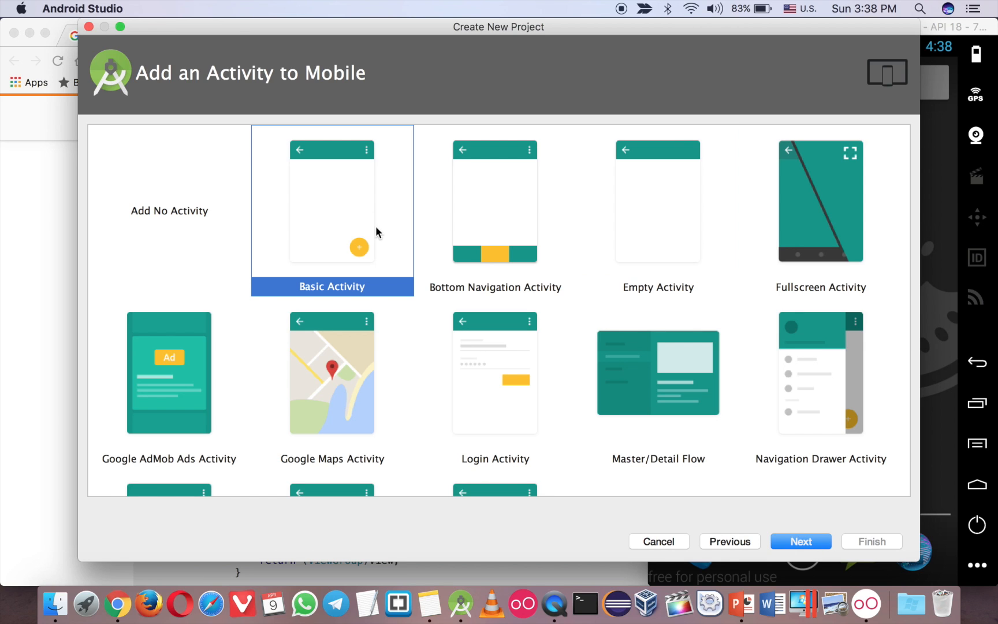
pyautogui.moveTo(399, 224)
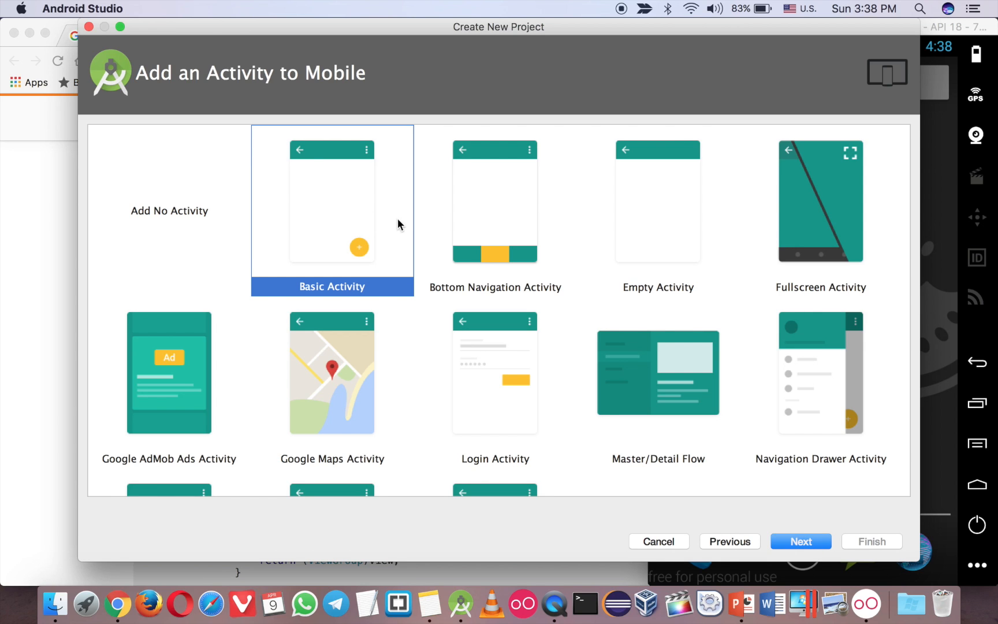
pyautogui.moveTo(405, 225)
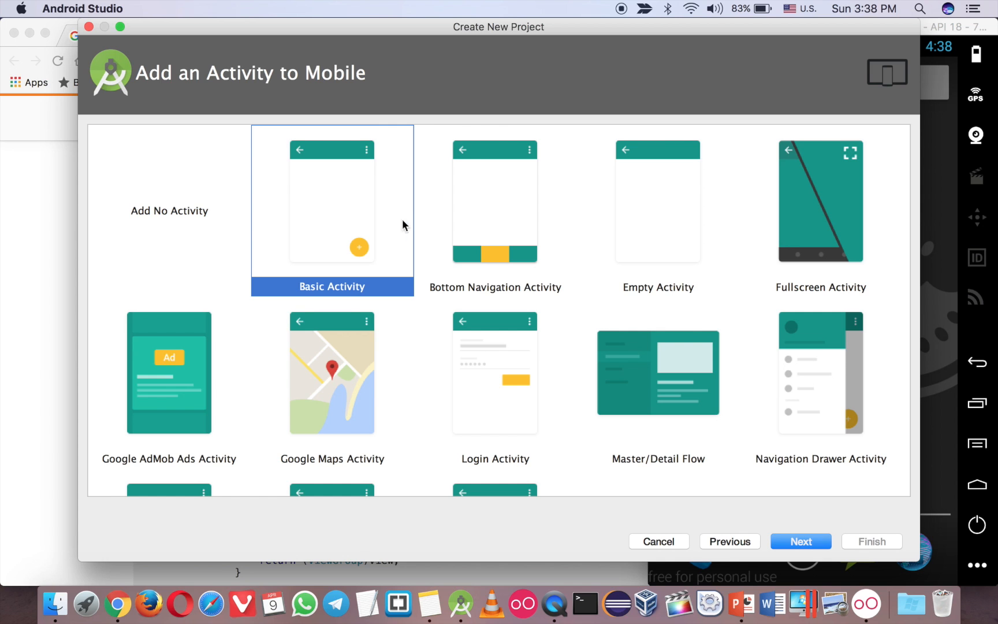
# Step: Finish with an Empty Activity MainActivity, open activity_main.xml, and start Run
pyautogui.click(658, 201)
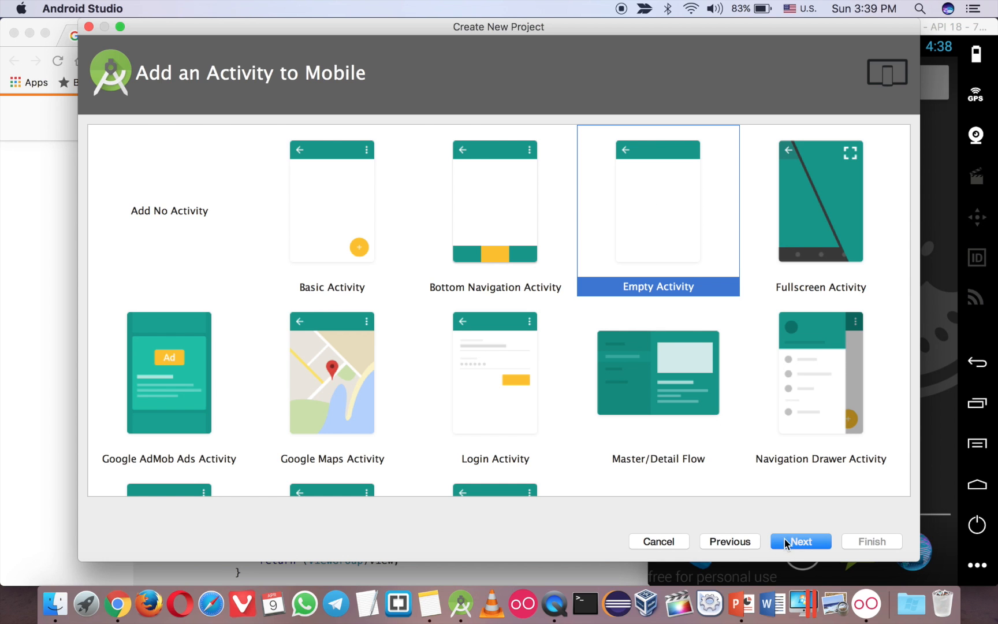
pyautogui.click(801, 542)
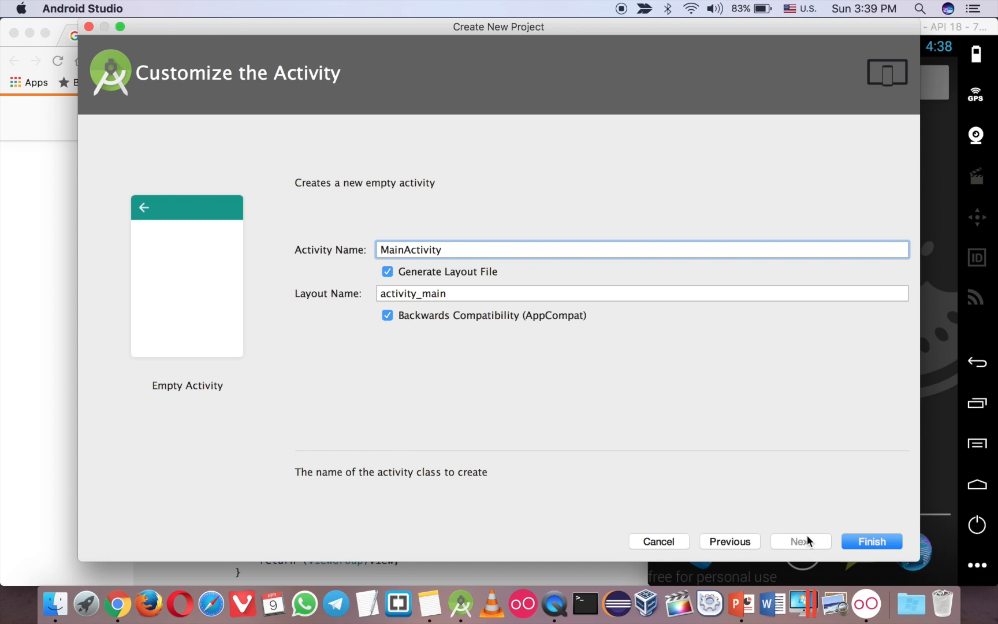
pyautogui.click(871, 542)
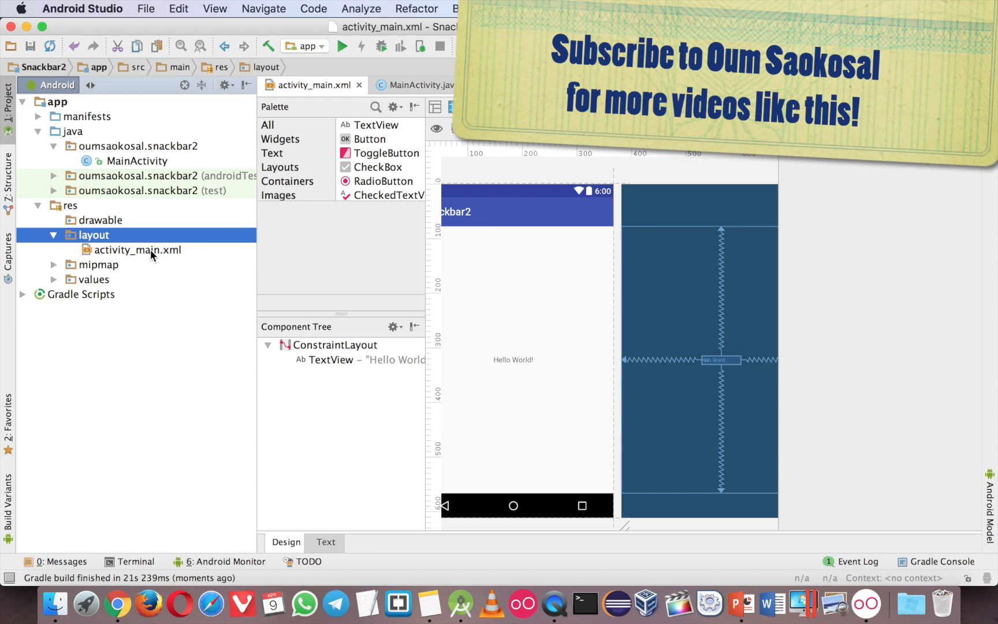
pyautogui.moveTo(167, 246)
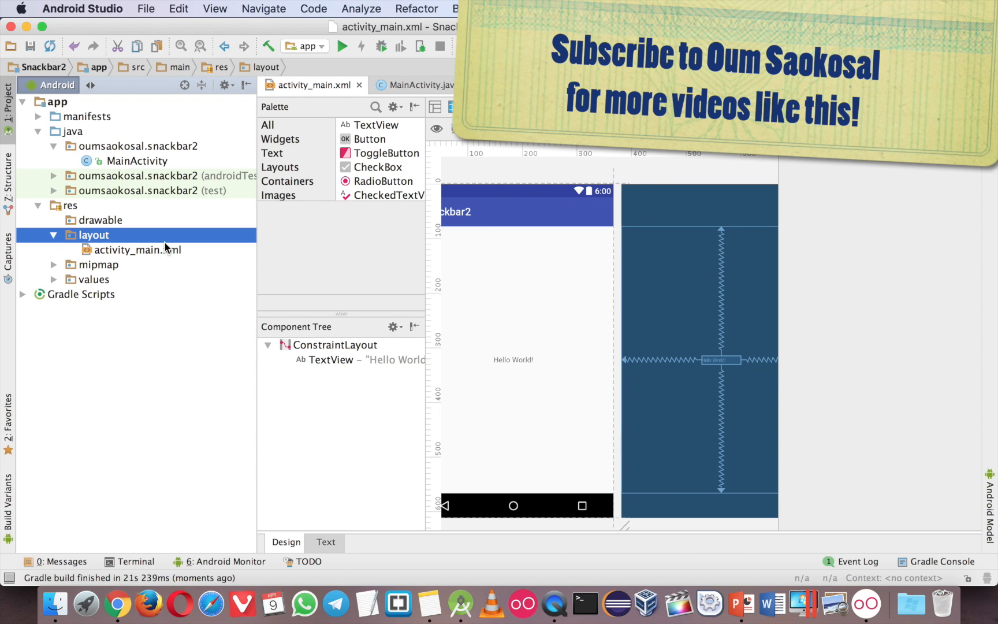
pyautogui.click(137, 250)
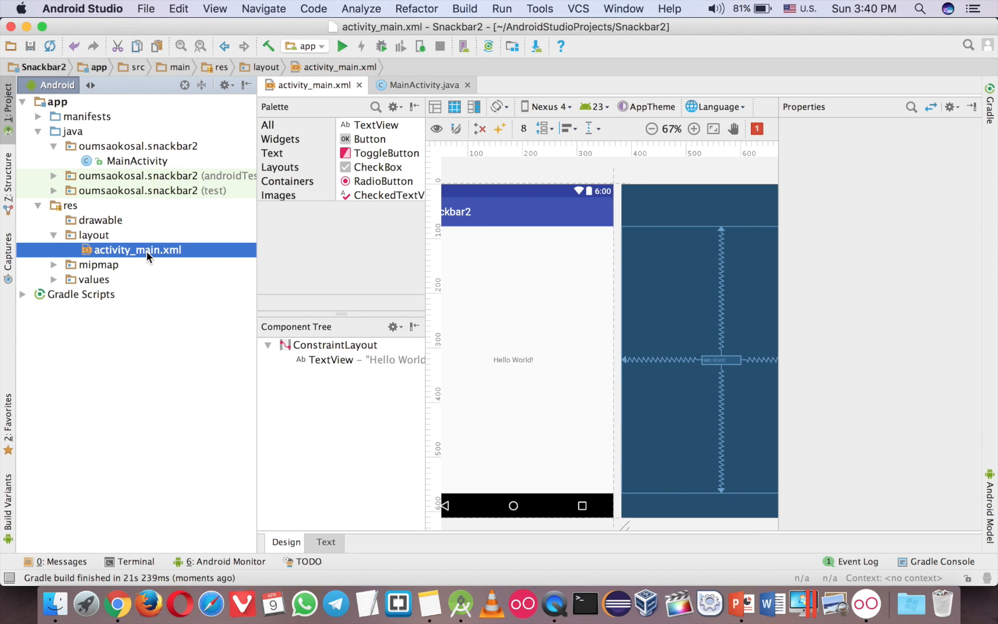
pyautogui.click(342, 45)
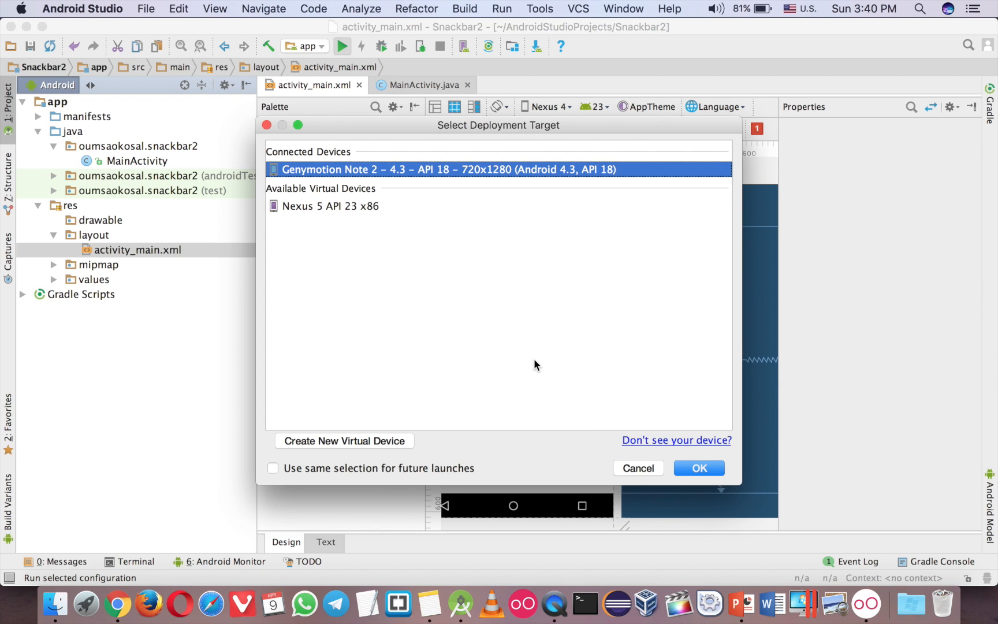
# Step: Deploy Snackbar2 to the Genymotion Note 2 device and view the Hello World screen
pyautogui.click(698, 468)
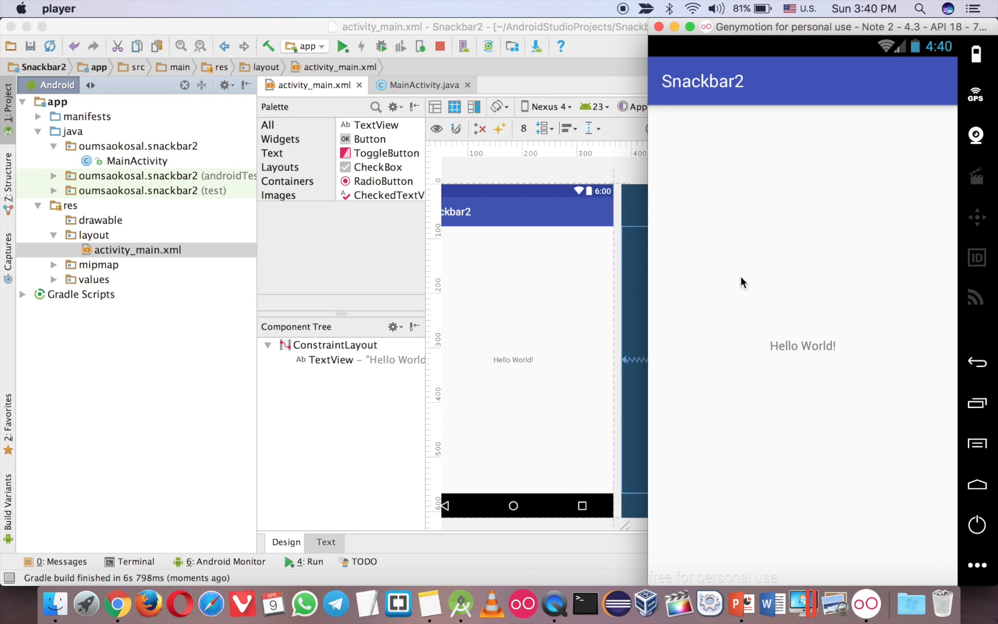
pyautogui.moveTo(748, 292)
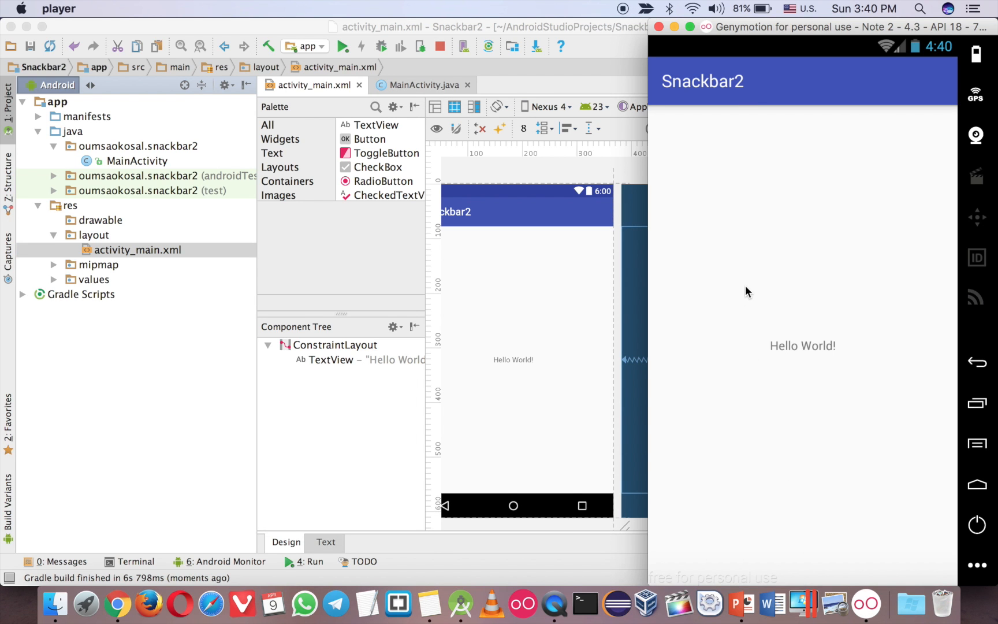
pyautogui.moveTo(650, 549)
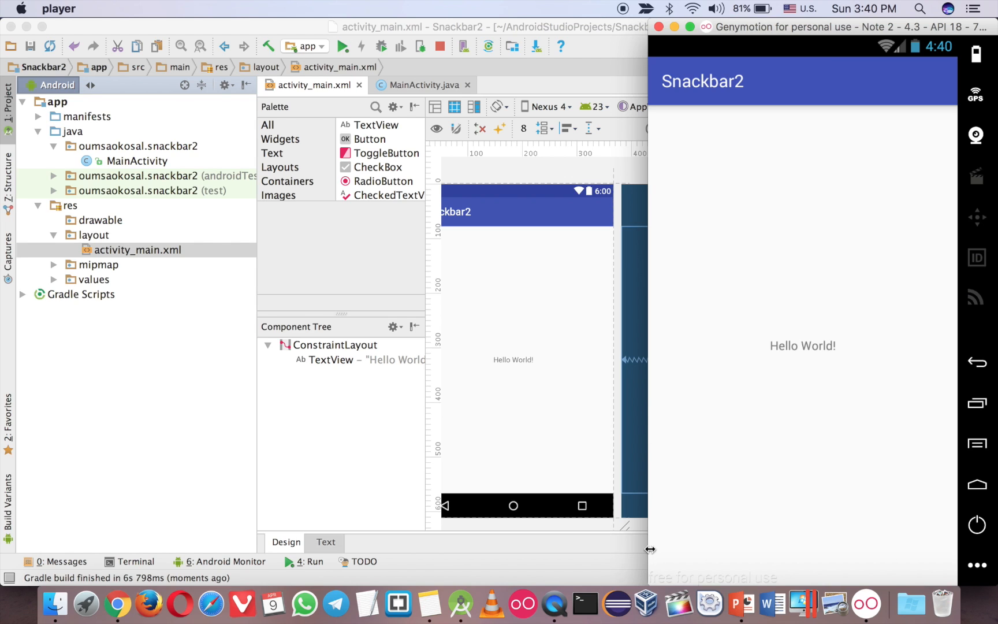
pyautogui.moveTo(723, 548)
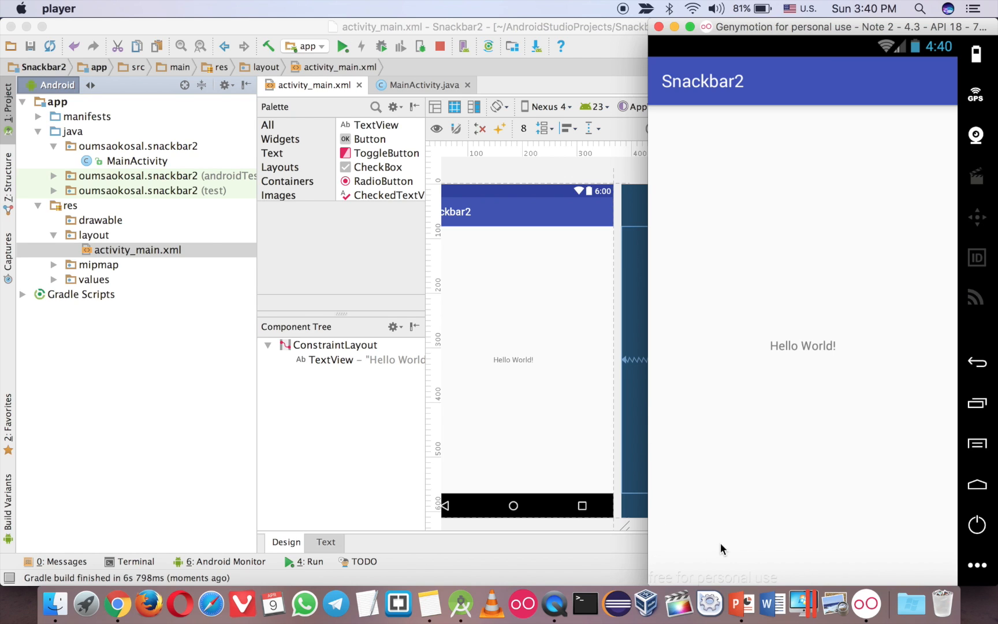
pyautogui.click(513, 360)
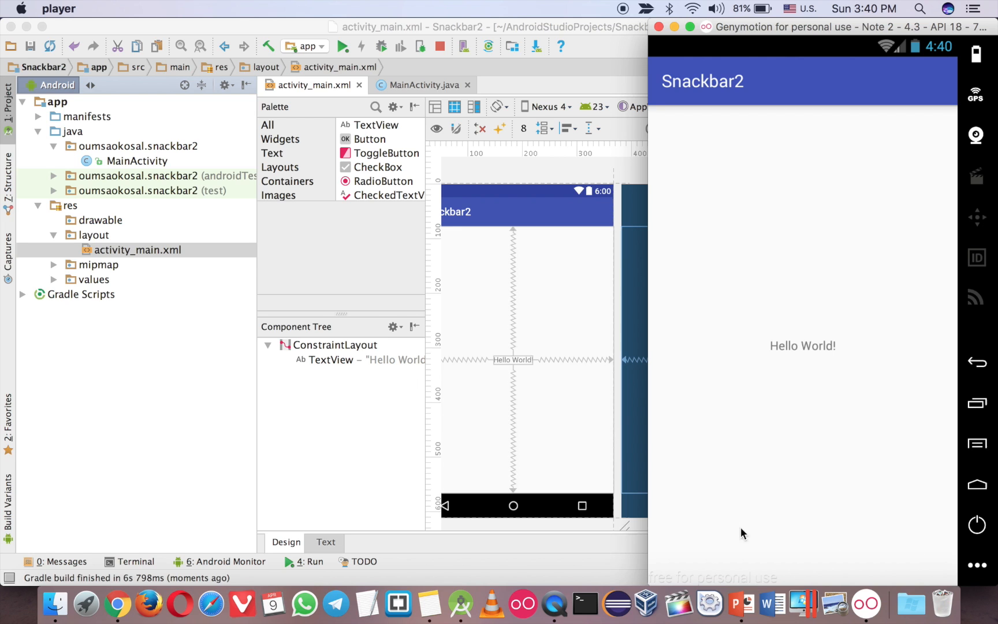
pyautogui.click(471, 176)
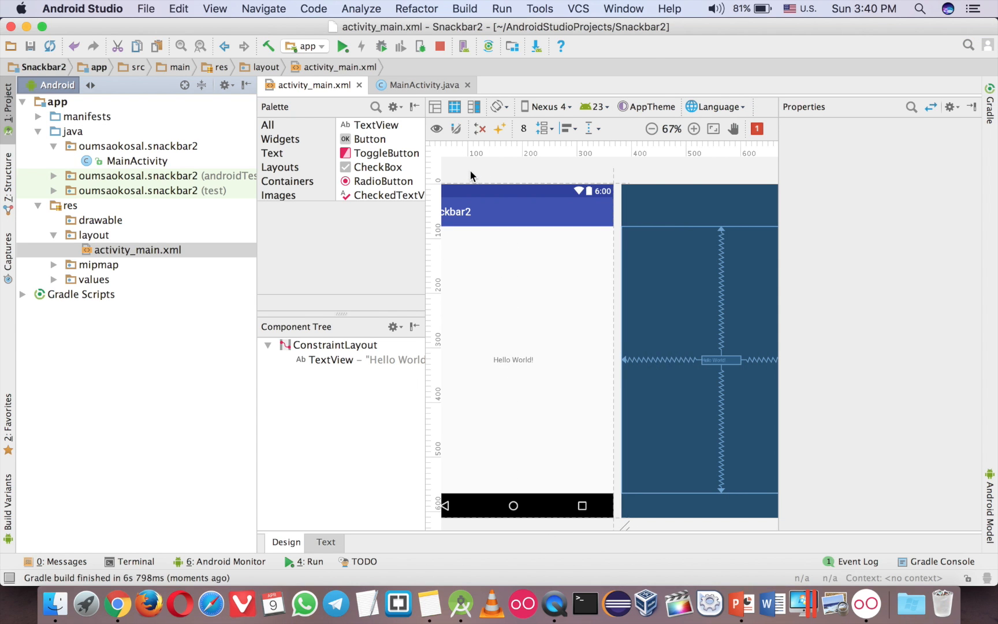
pyautogui.click(325, 542)
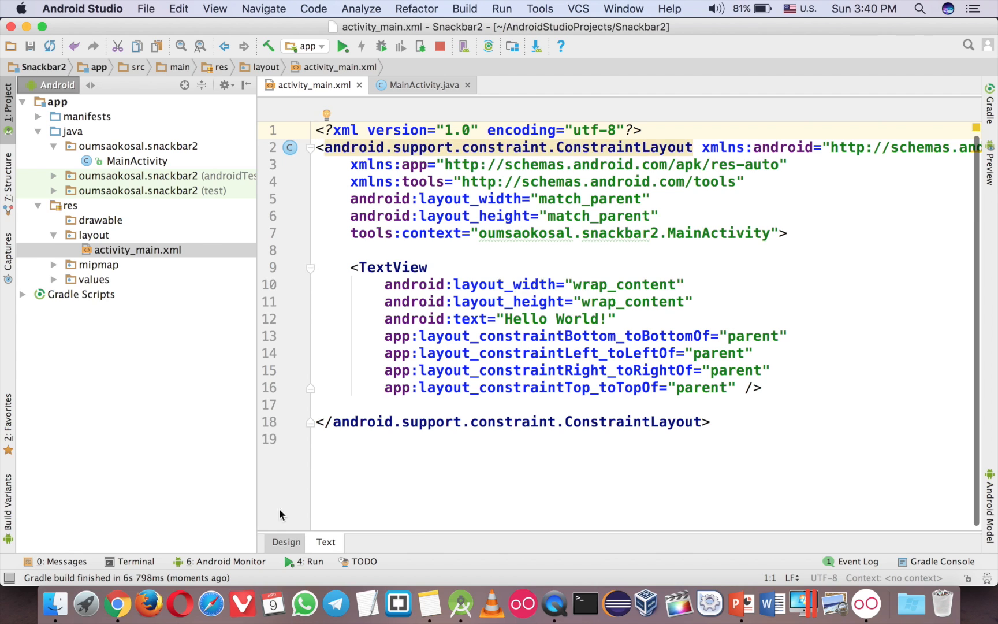
pyautogui.click(286, 542)
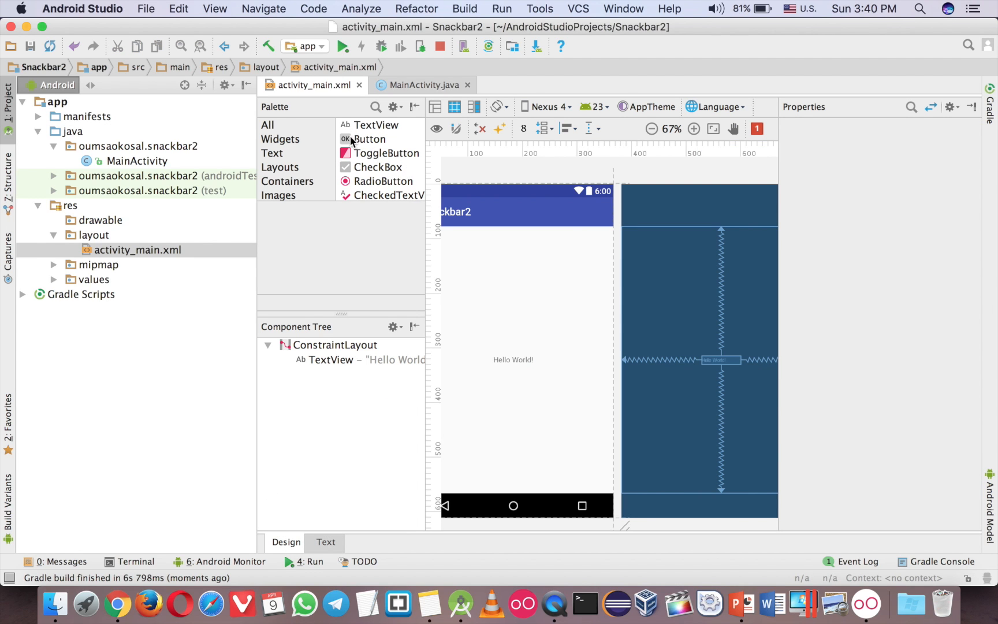
pyautogui.click(369, 139)
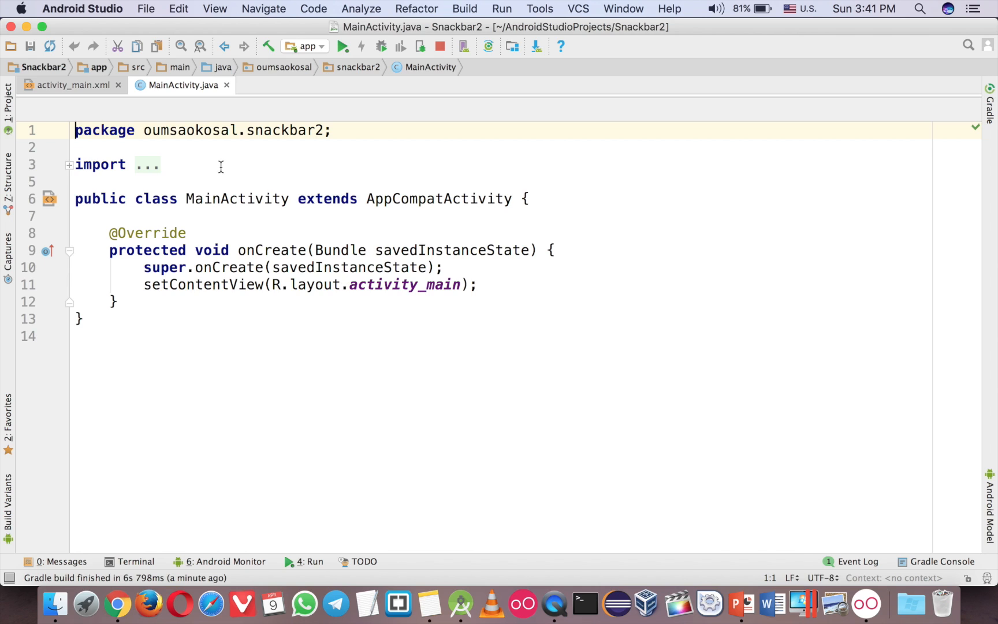
# Step: Add Button btnOK = (Button)findViewById(R.id.btnOK) and an empty setOnClickListener in onCreate
pyautogui.press('enter')
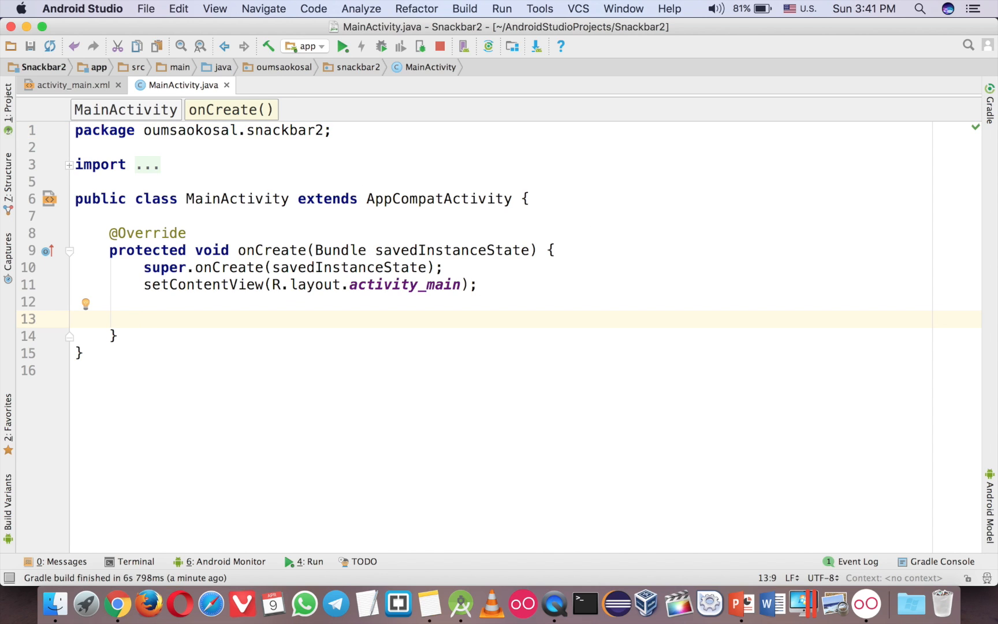
pyautogui.write('Button')
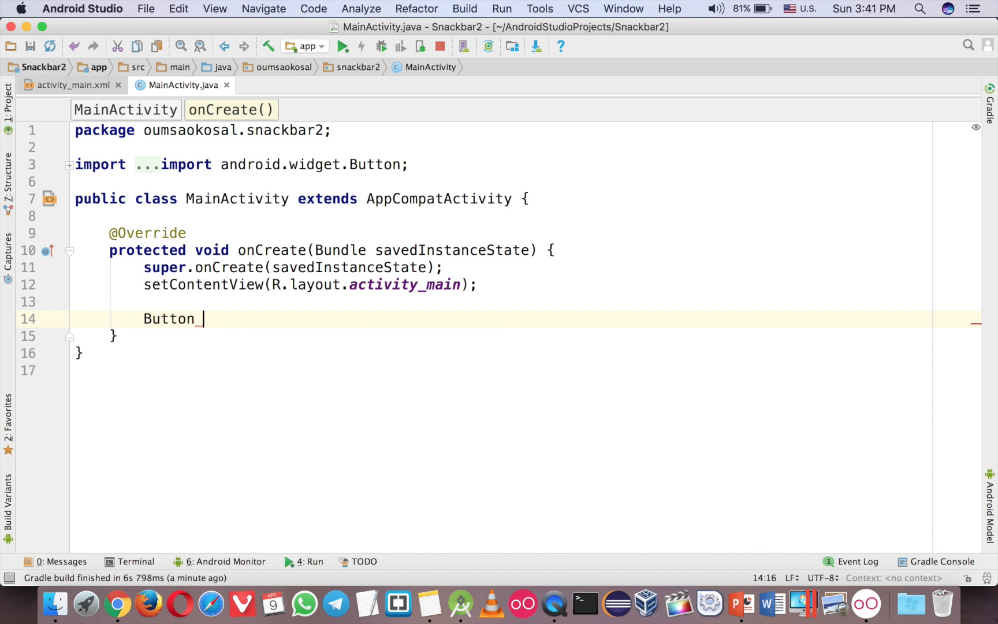
pyautogui.write('btnOK = (')
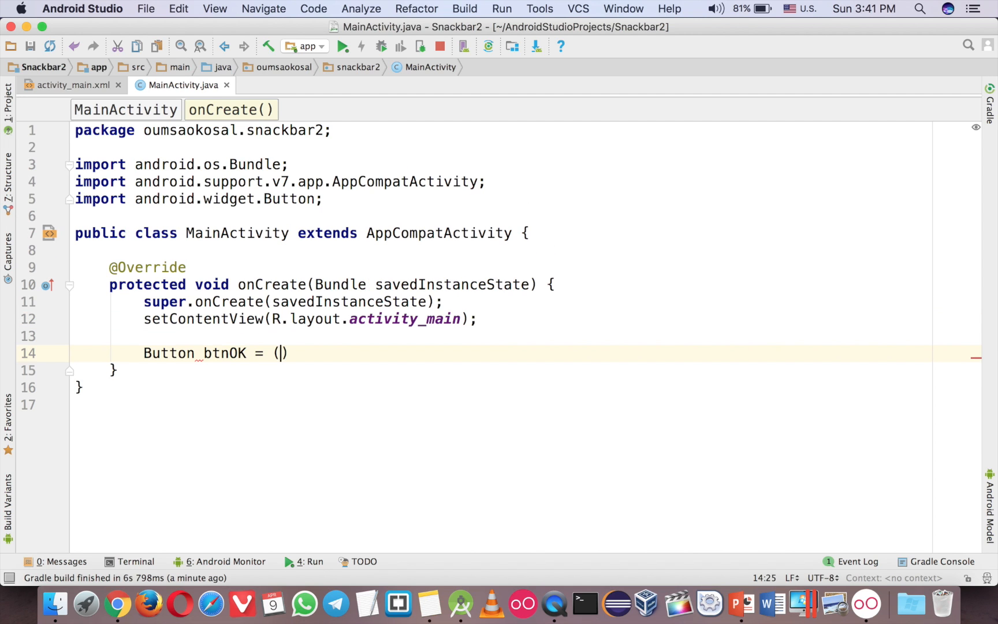
pyautogui.write('Button)find')
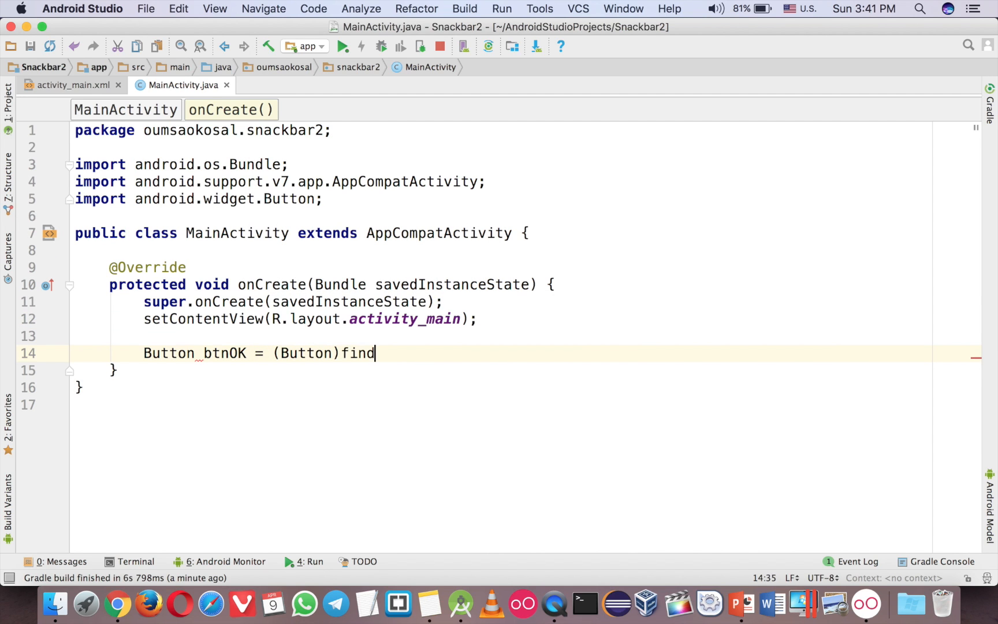
pyautogui.write('ViewById(R.id.btnOK);')
pyautogui.write('btnOK.')
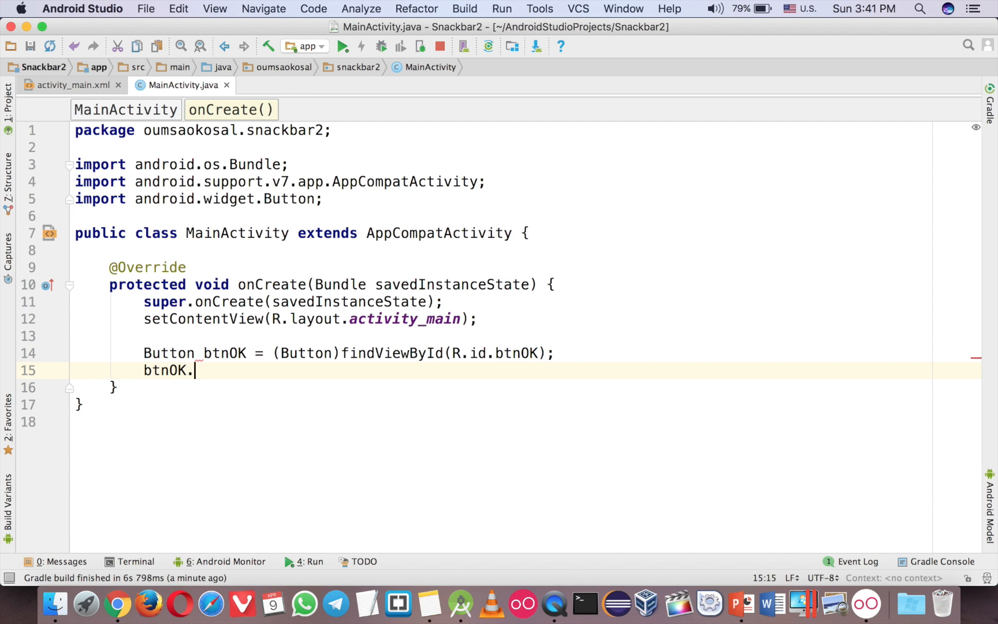
pyautogui.write('setOnClickListener(new View.OnClickListener() {')
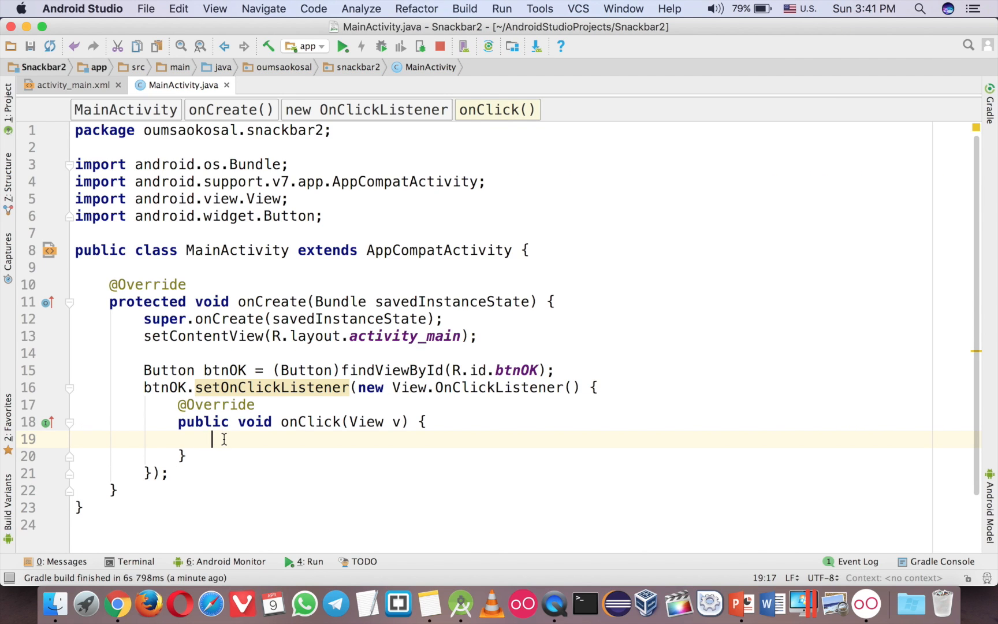
pyautogui.write('Sna')
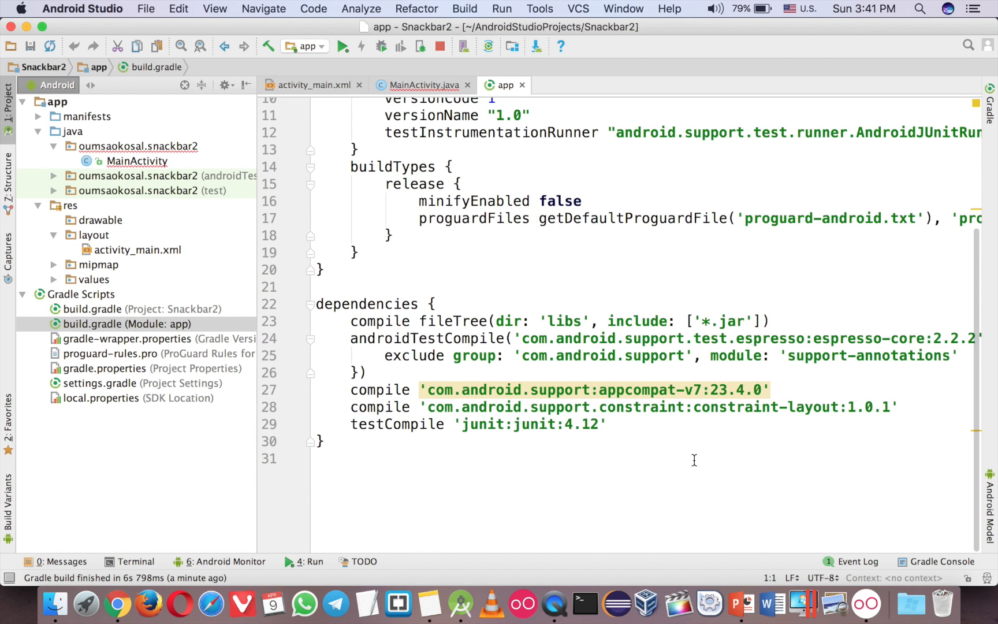
# Step: Add compile 'com.android.support:design:23.4.0' to app dependencies and sync Gradle
pyautogui.click(471, 407)
pyautogui.write("compile 'com.android.support:design:23.4.0'")
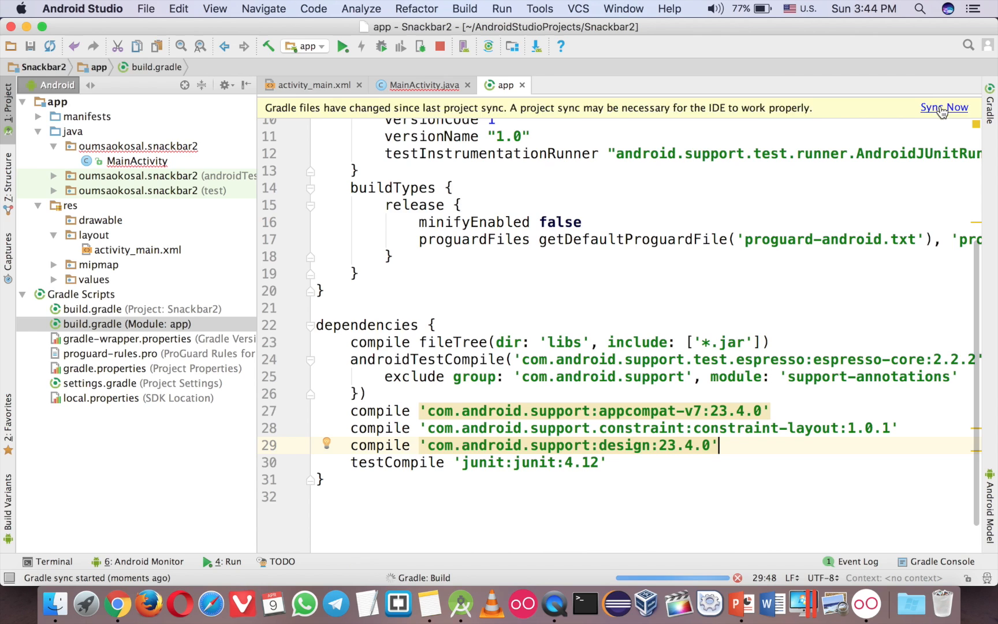
pyautogui.click(945, 107)
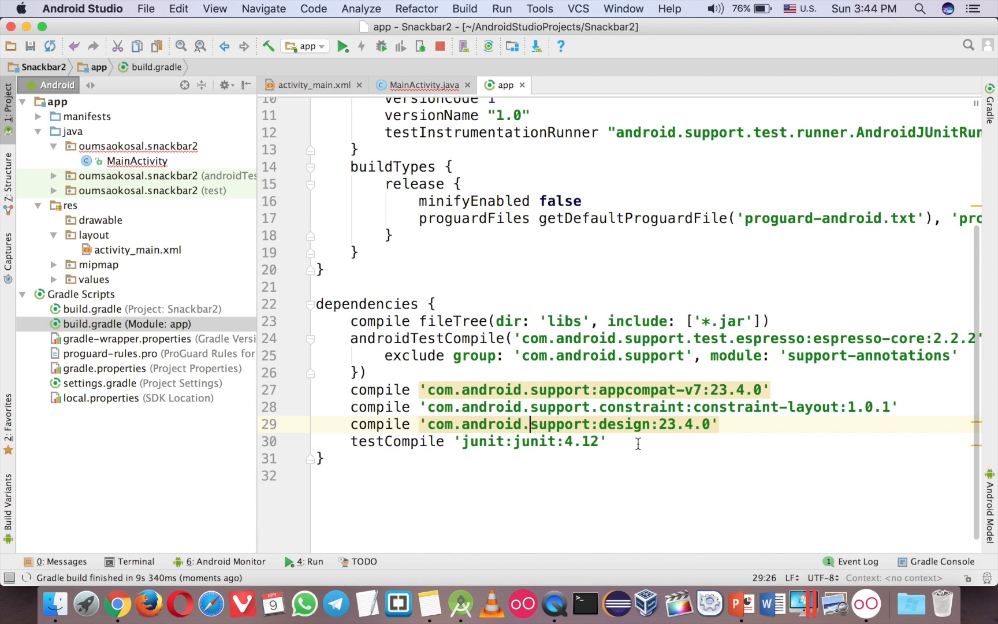
pyautogui.moveTo(420, 85)
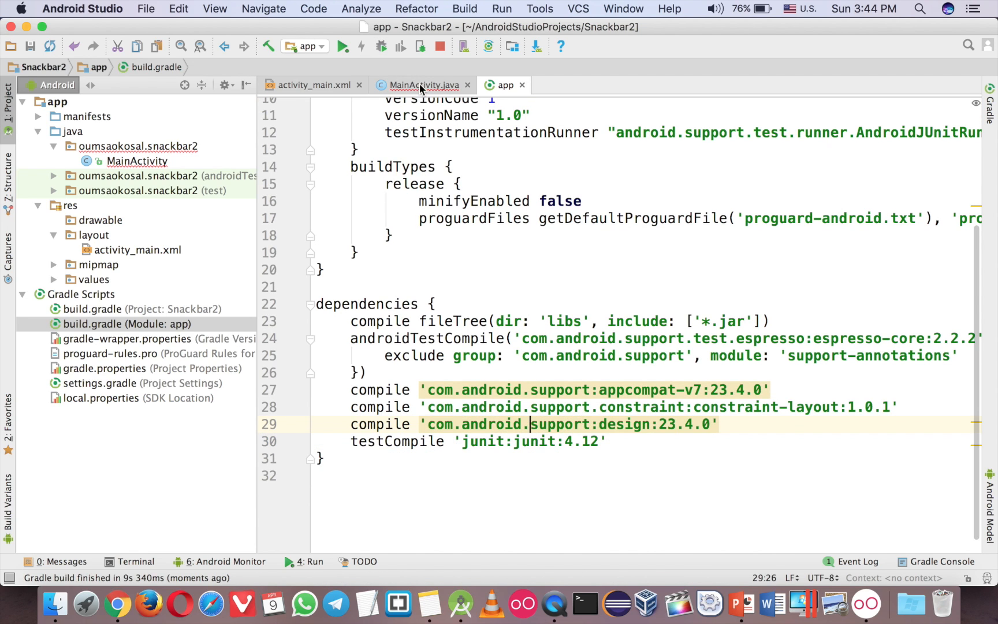
# Step: Type Snackbar.make() in onClick, importing android.support.design.widget.Snackbar
pyautogui.click(420, 85)
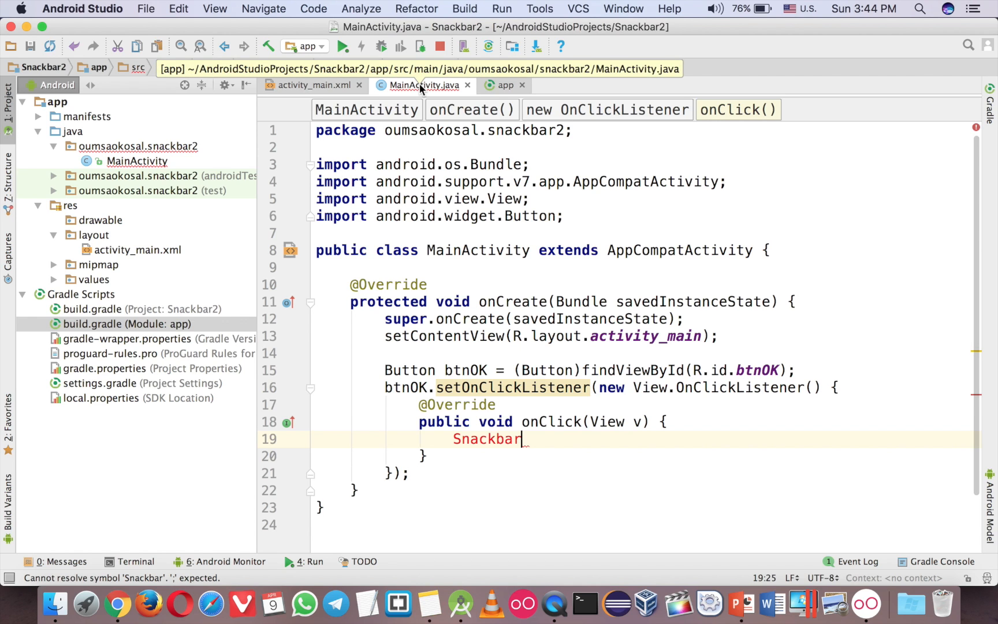
pyautogui.write('.make(')
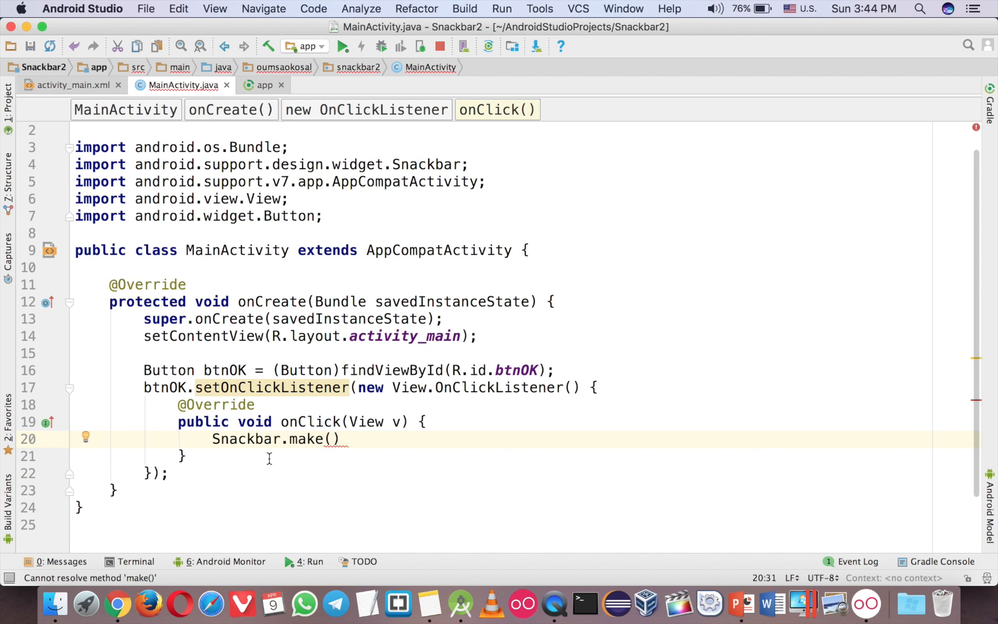
pyautogui.click(117, 601)
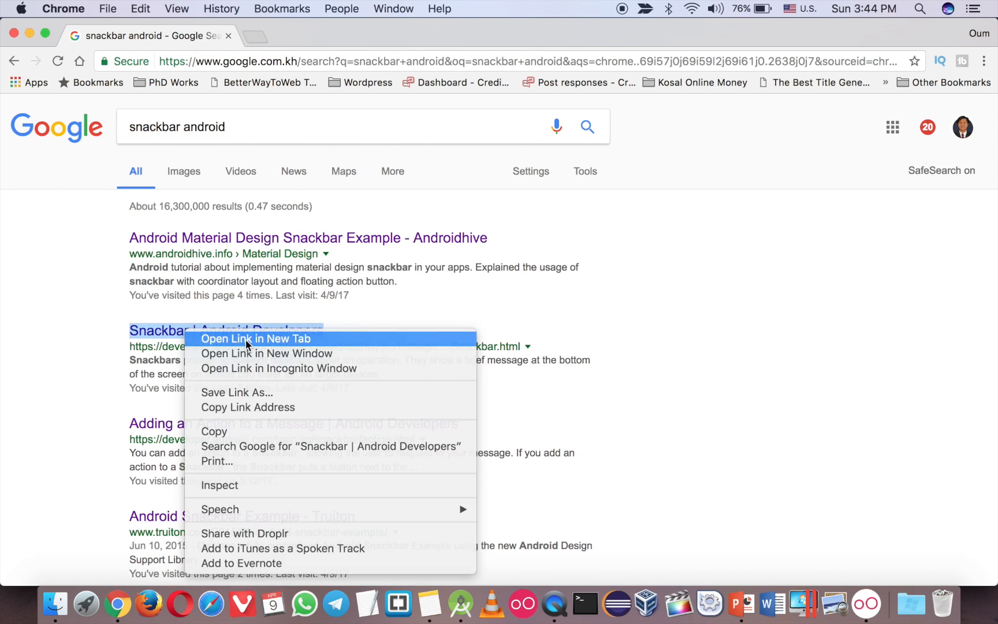
# Step: Open the Snackbar Android Developers page in a new tab and view make()'s details
pyautogui.click(255, 338)
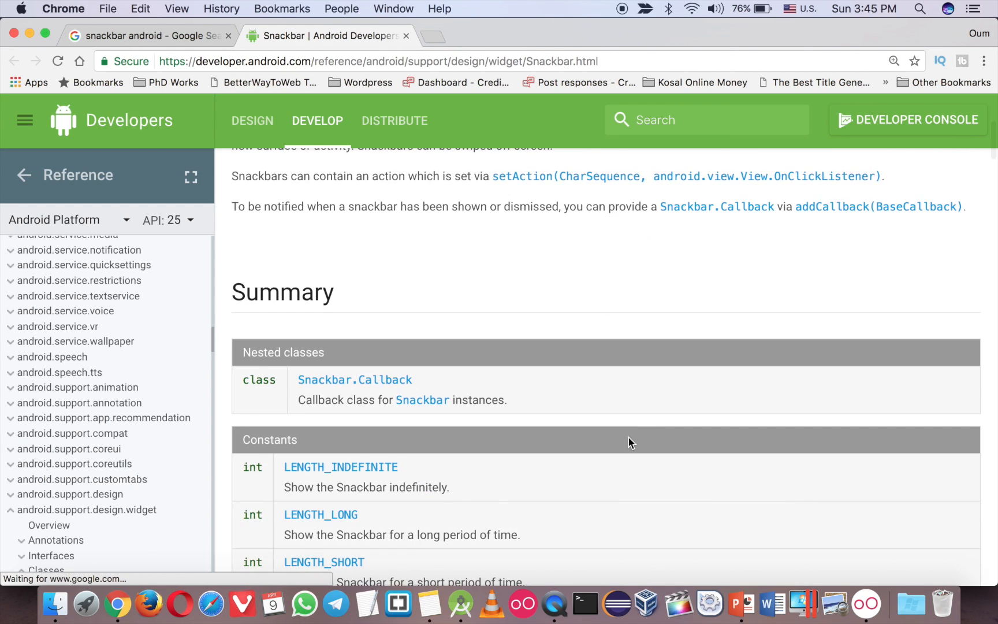
pyautogui.scroll(-3)
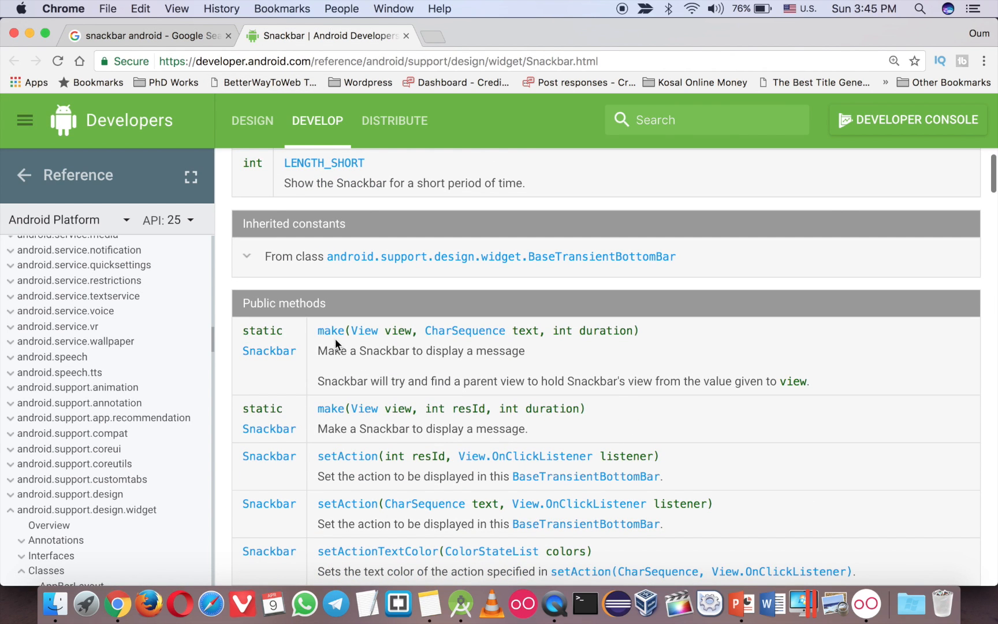
pyautogui.click(331, 331)
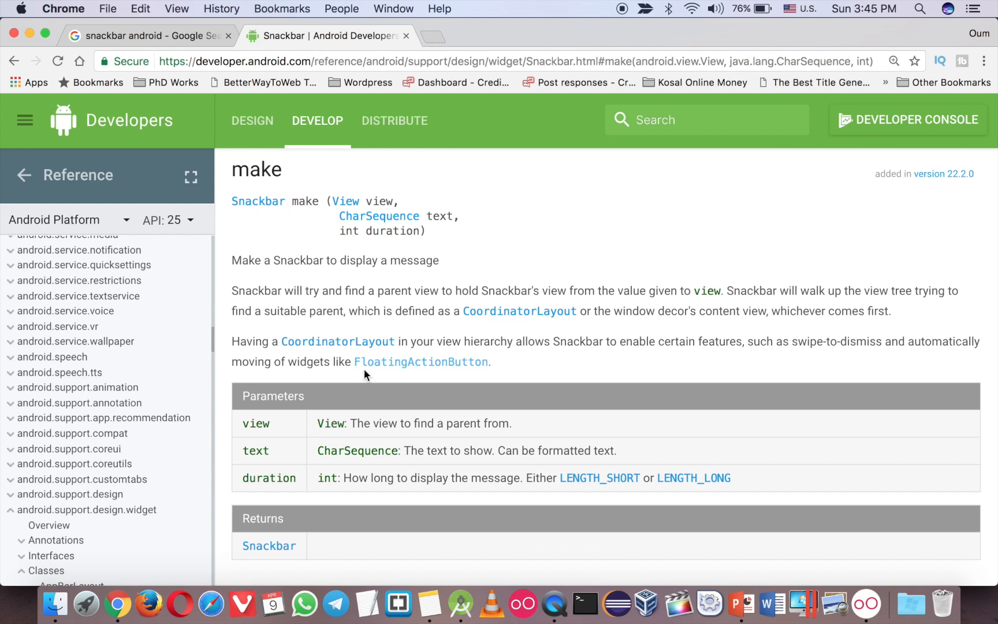
pyautogui.moveTo(302, 351)
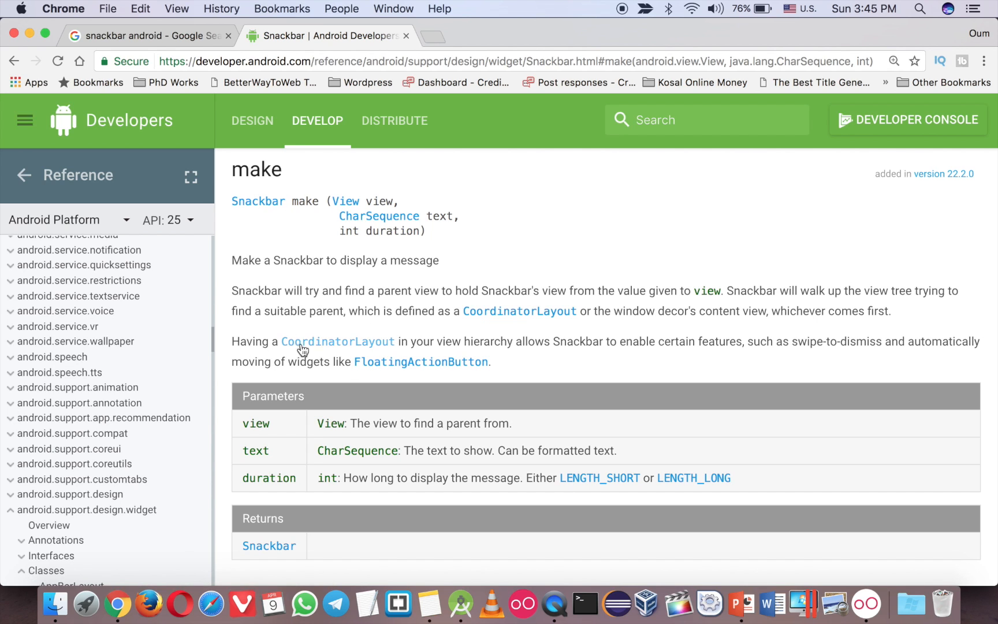
pyautogui.moveTo(587, 314)
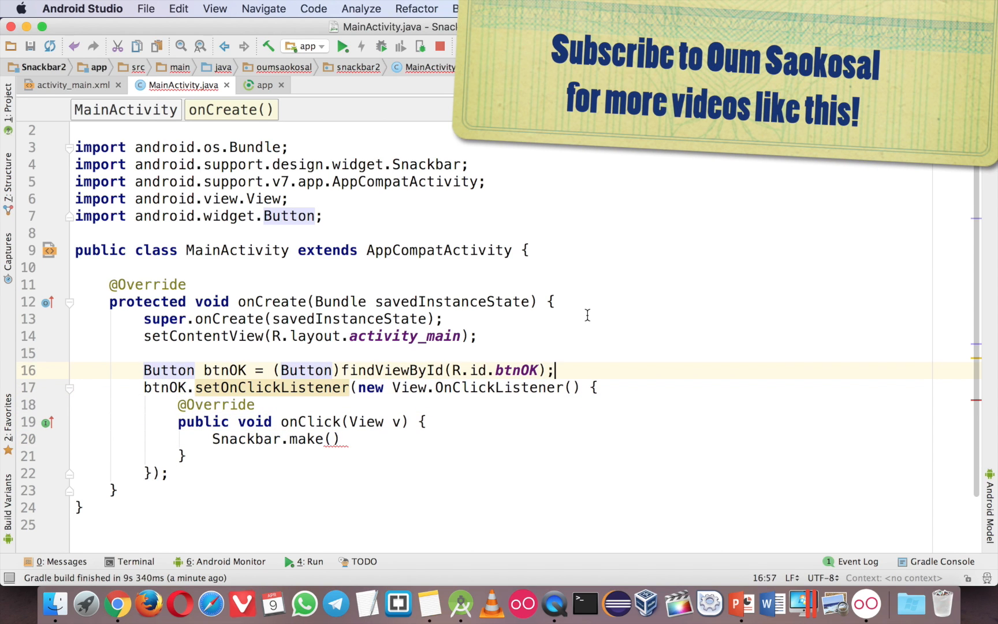
# Step: Below the btnOK line, start typing View v = findViewById(android.R.)
pyautogui.press('Return')
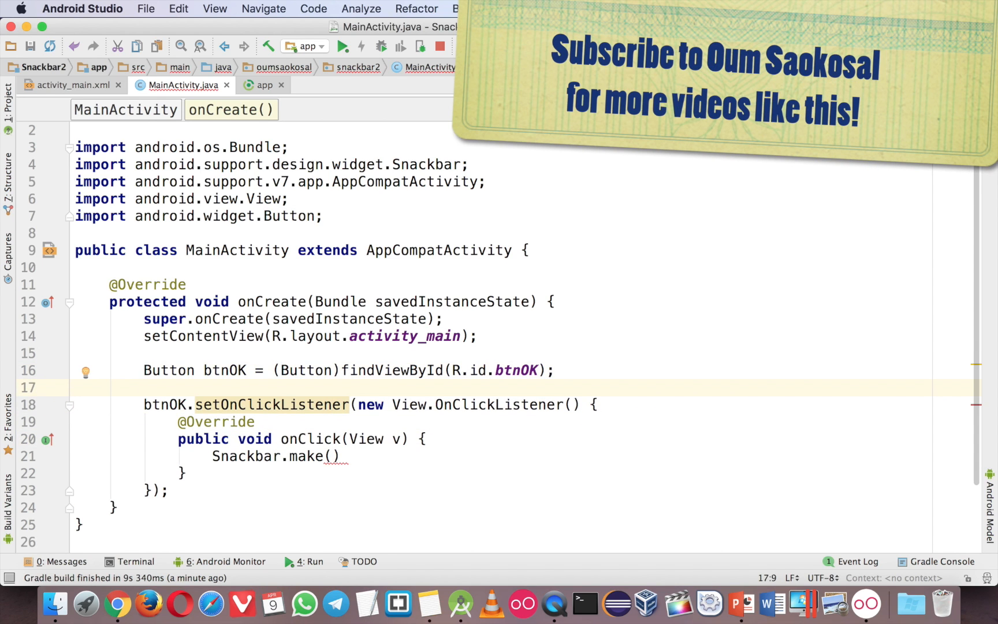
pyautogui.write('View')
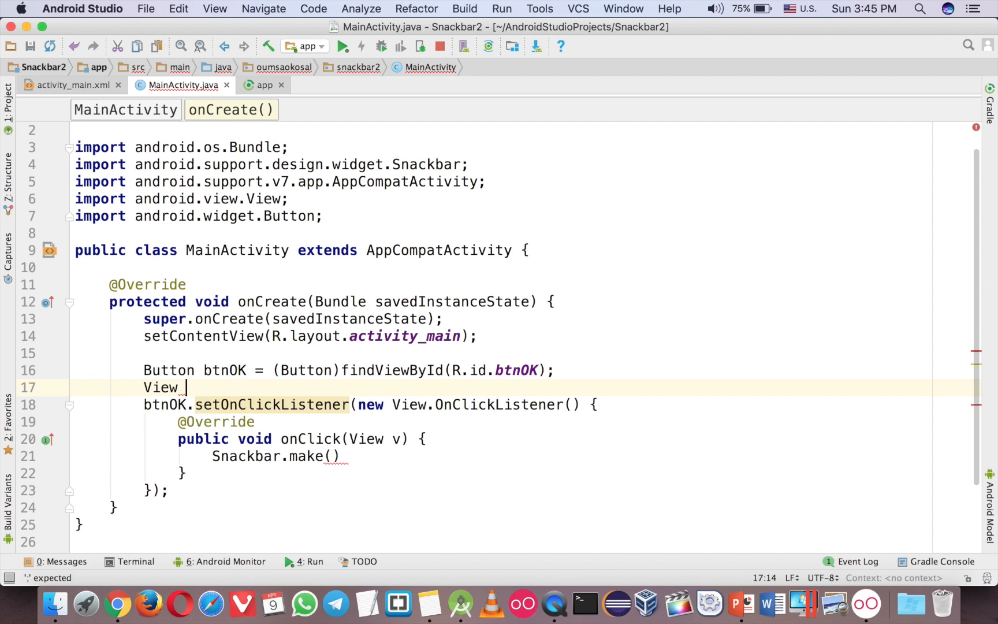
pyautogui.write('vi')
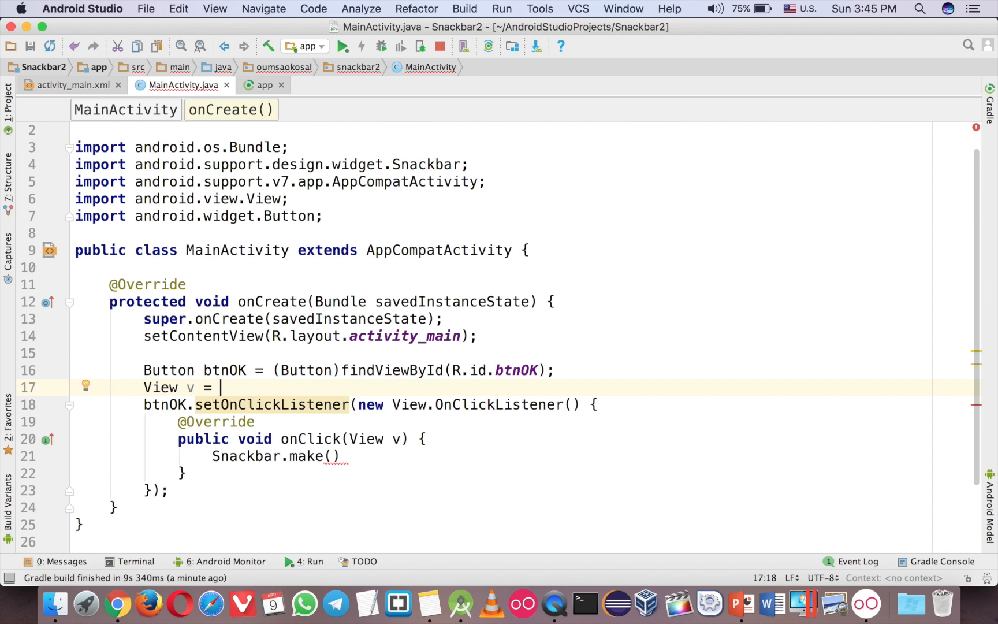
pyautogui.write('findViewById();')
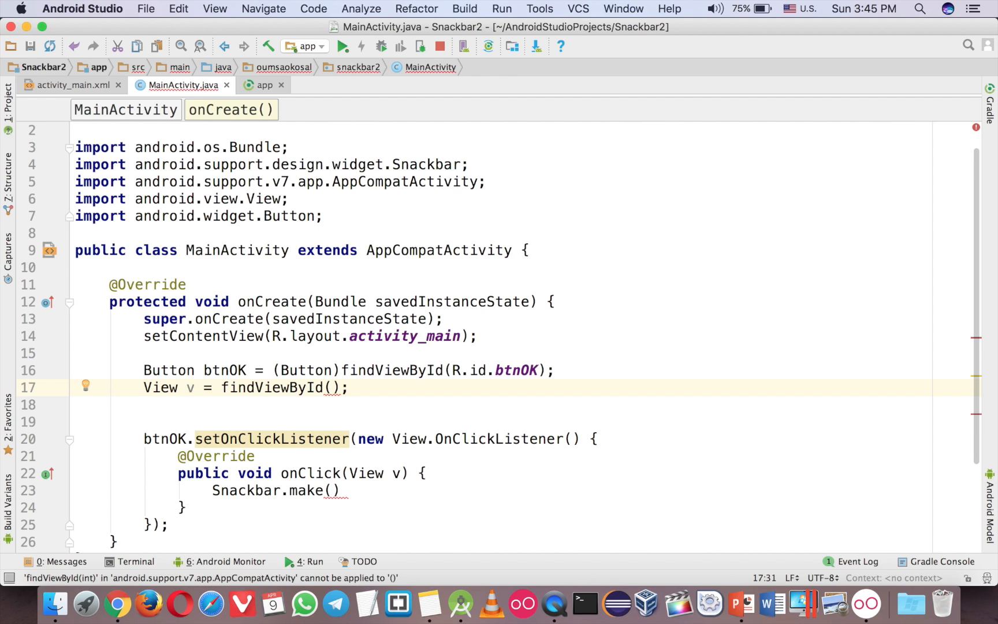
pyautogui.write('android.R.i')
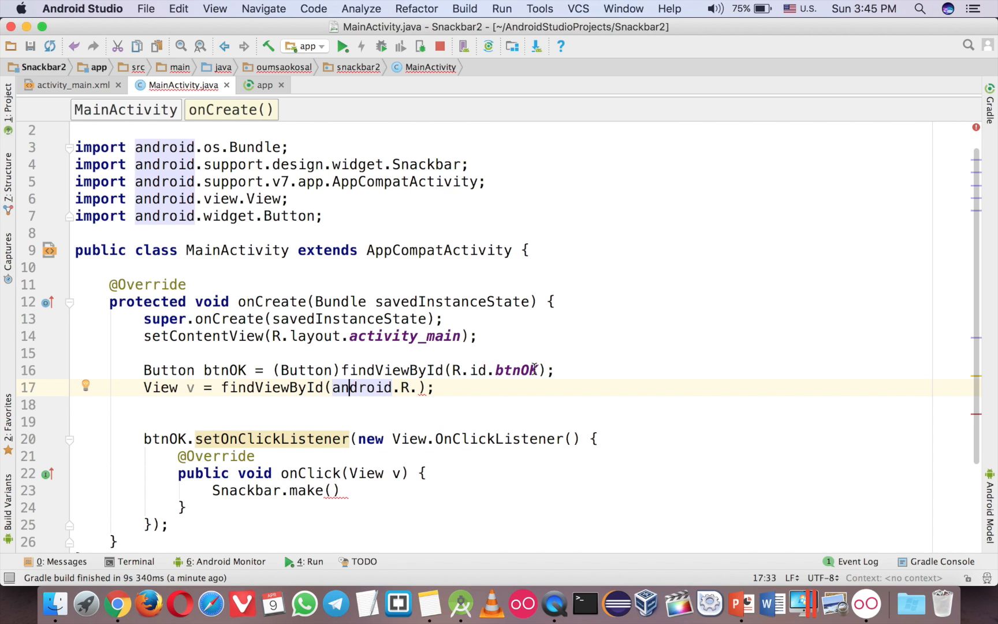
pyautogui.moveTo(68, 89)
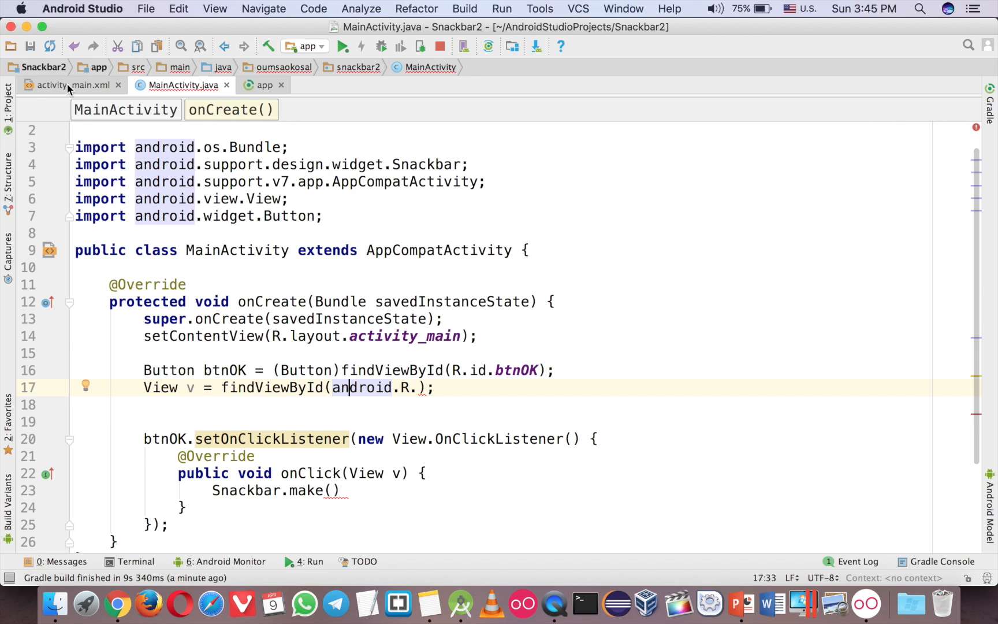
pyautogui.click(51, 85)
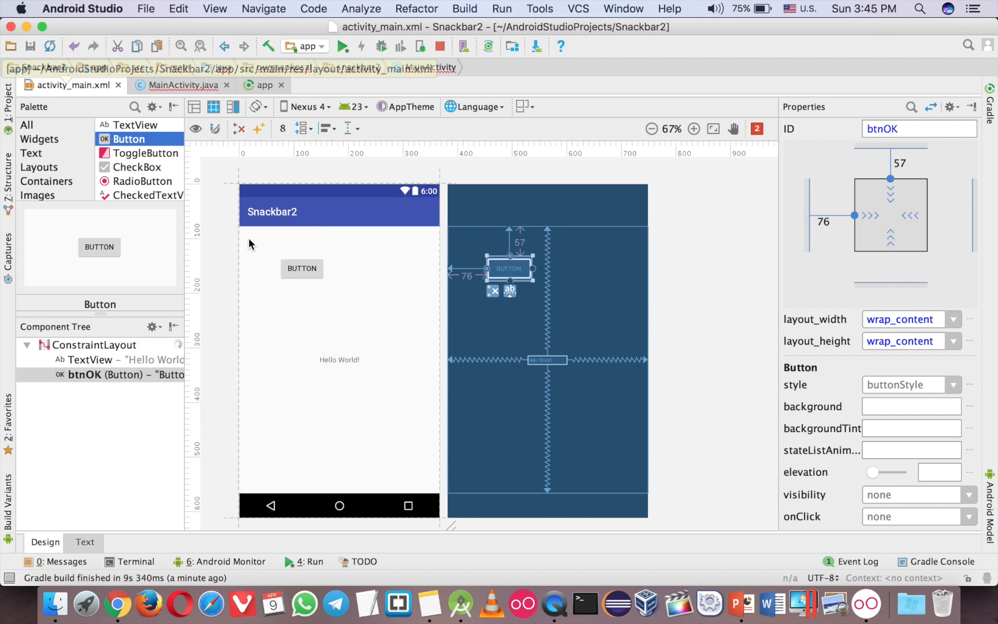
pyautogui.click(183, 85)
pyautogui.write('View v = findViewById(android.R.);')
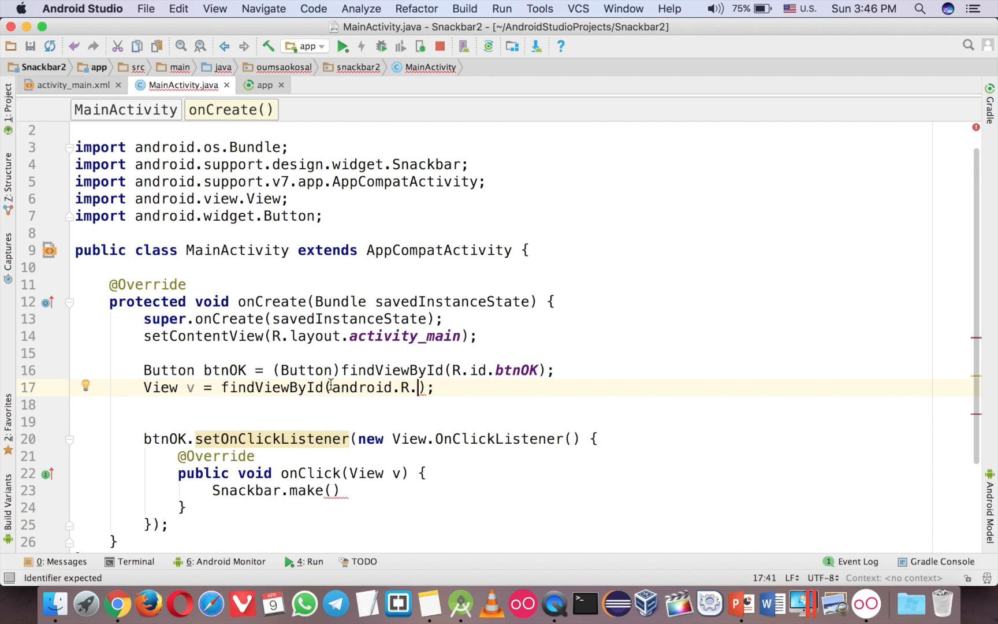
# Step: Complete android.R.id.content and declare final View v as a class field
pyautogui.write('id.content')
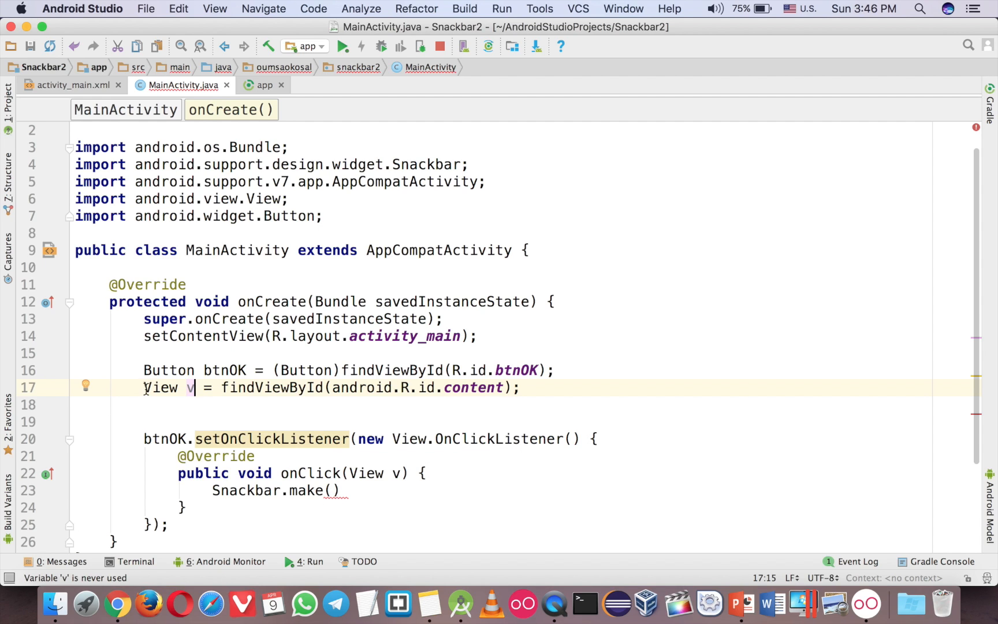
pyautogui.write('final')
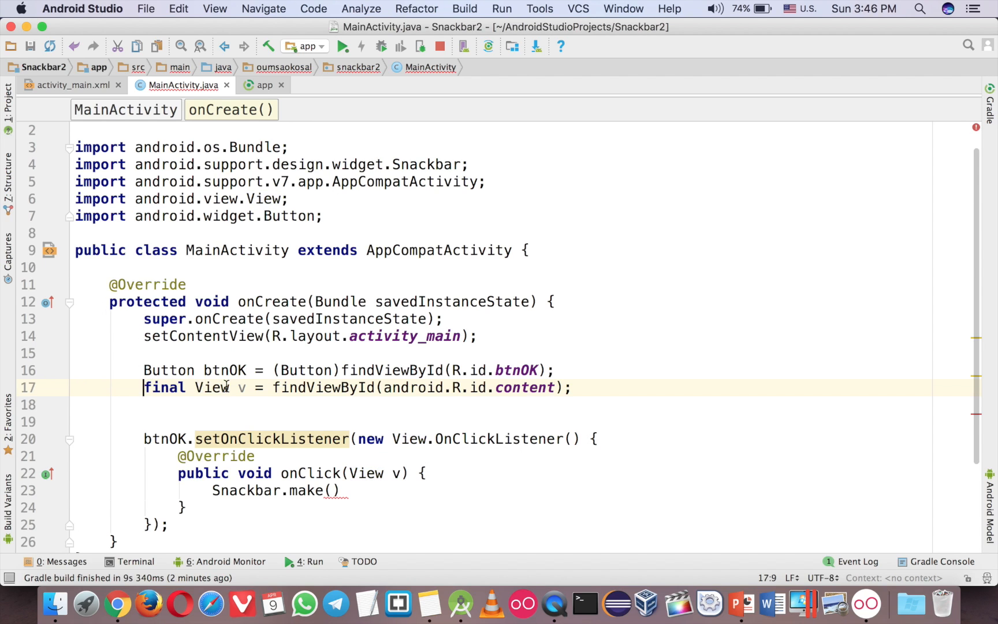
pyautogui.click(529, 250)
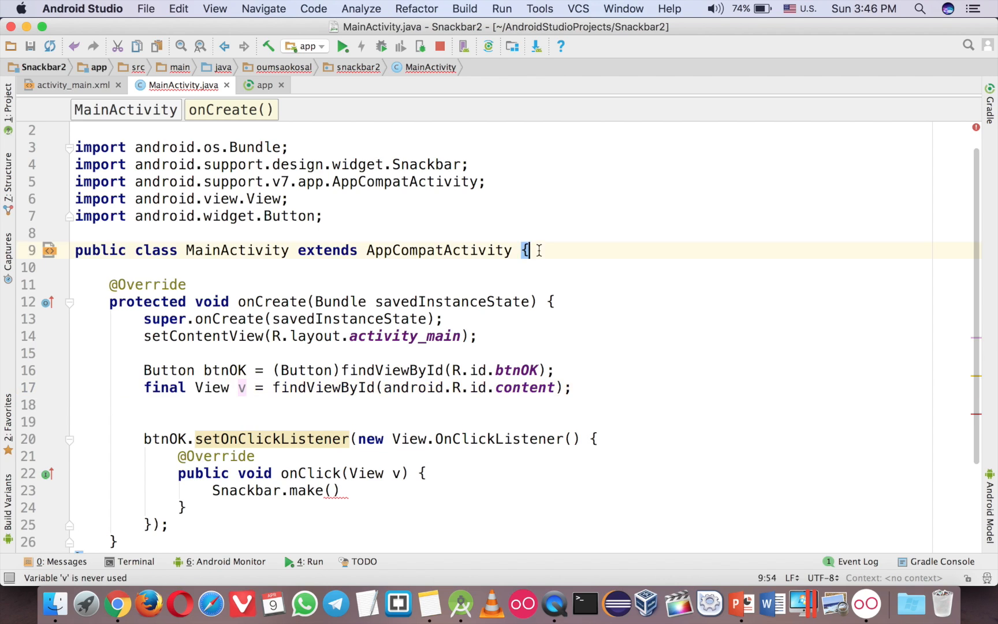
pyautogui.write('final View v;')
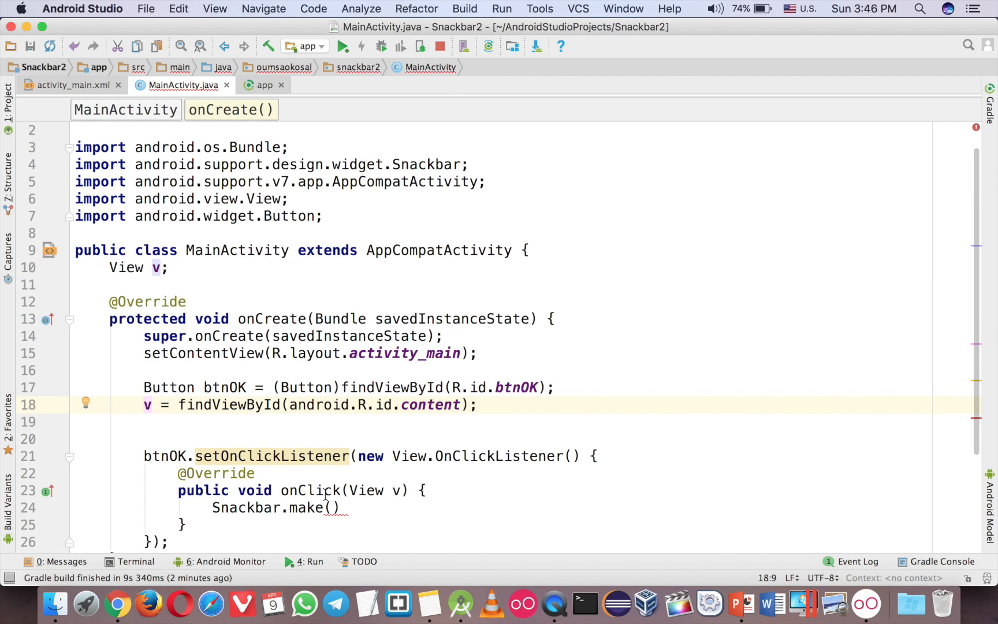
# Step: Fill Snackbar.make(v, "Are you ready to use Snackbar?", Snackbar.LENGTH_LONG) and append .show()
pyautogui.write('v,')
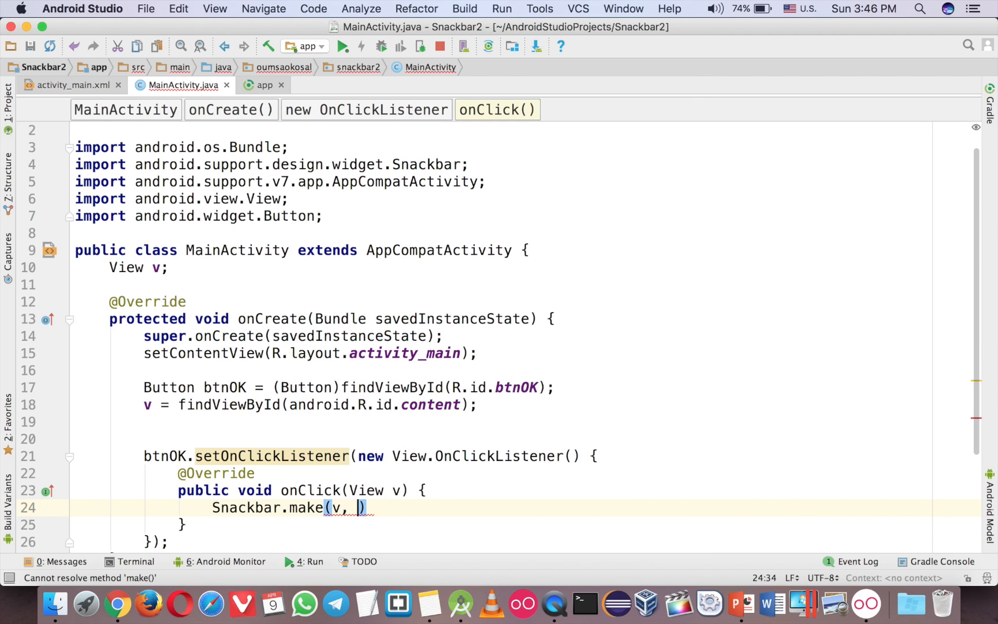
pyautogui.write('"A"')
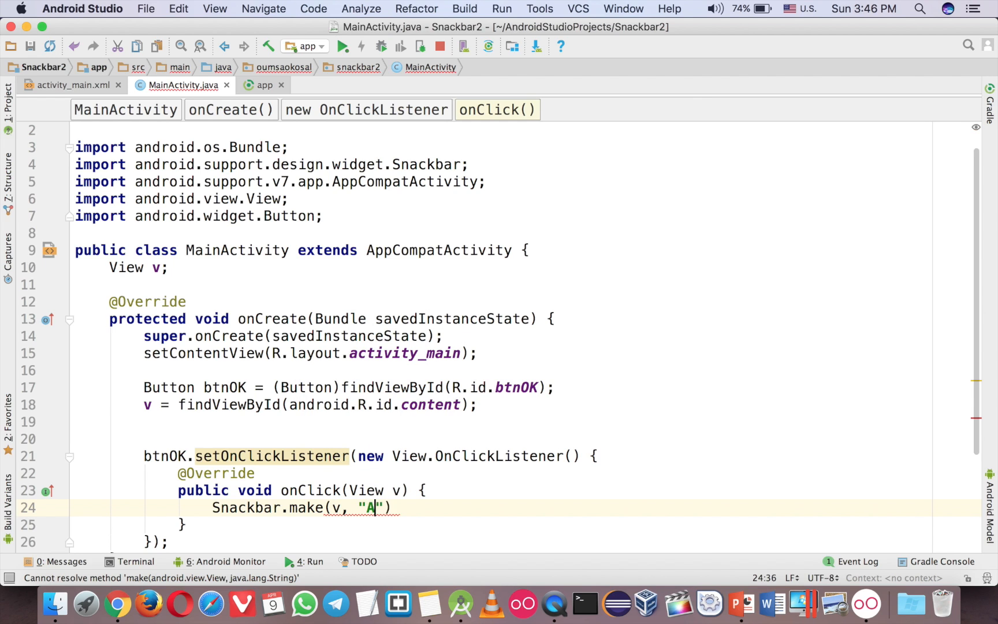
pyautogui.write('re you readt')
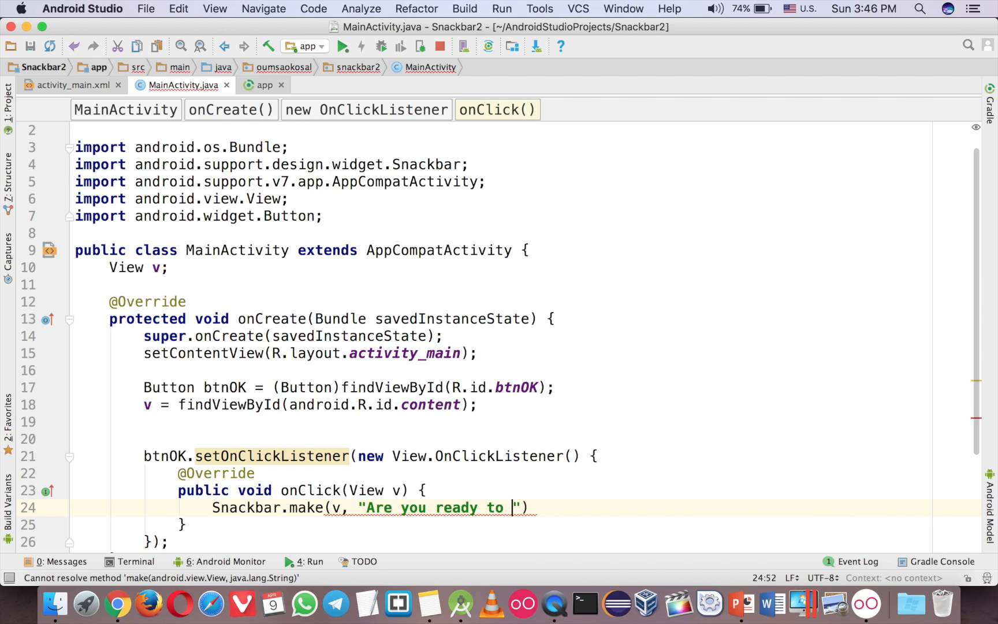
pyautogui.write('use S')
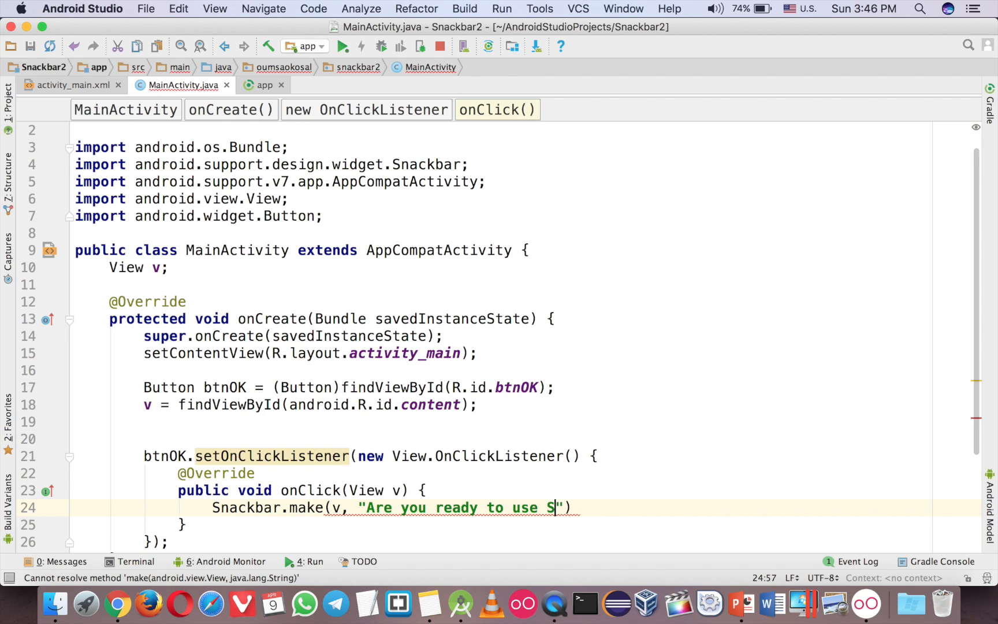
pyautogui.write('nackbar')
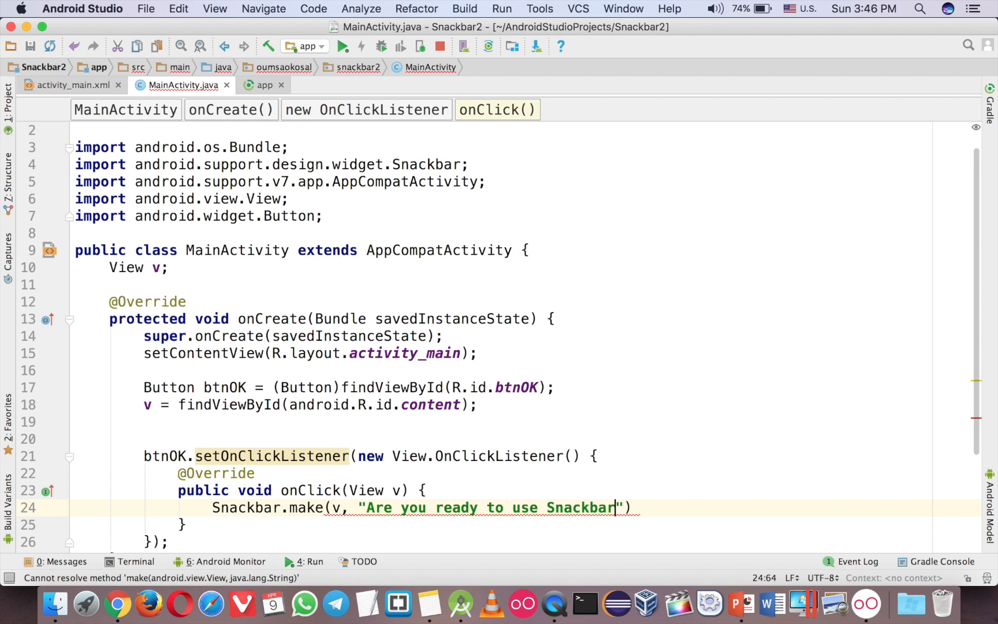
pyautogui.write('?", L')
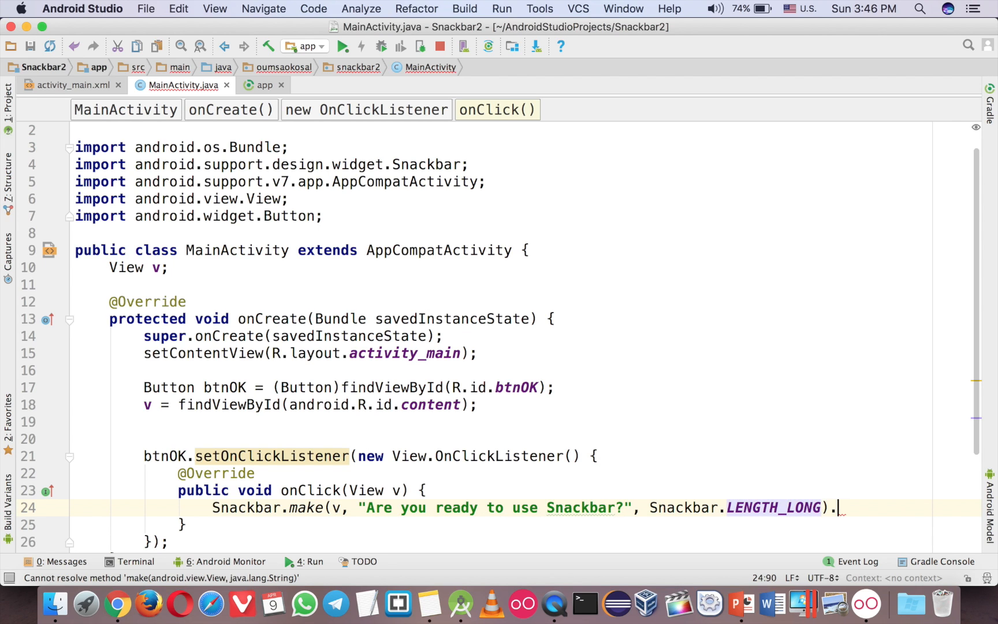
pyautogui.write('show();')
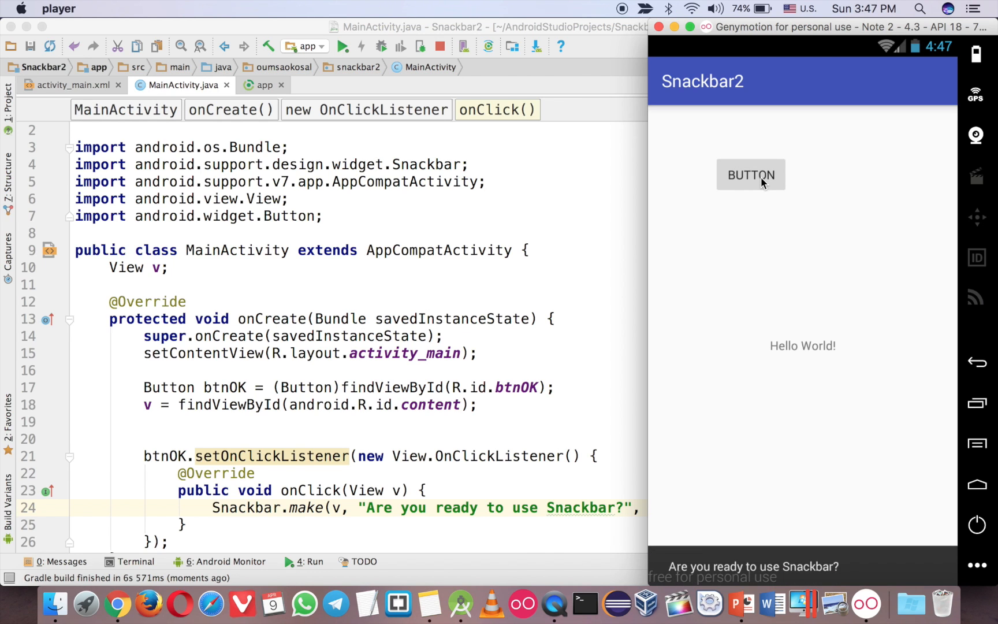
pyautogui.moveTo(782, 563)
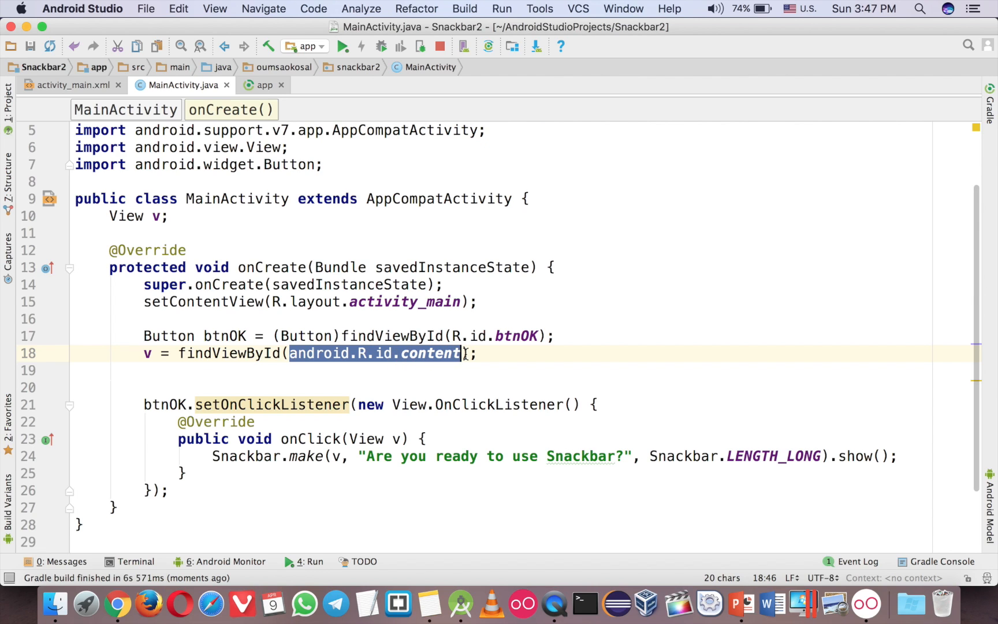
pyautogui.click(164, 215)
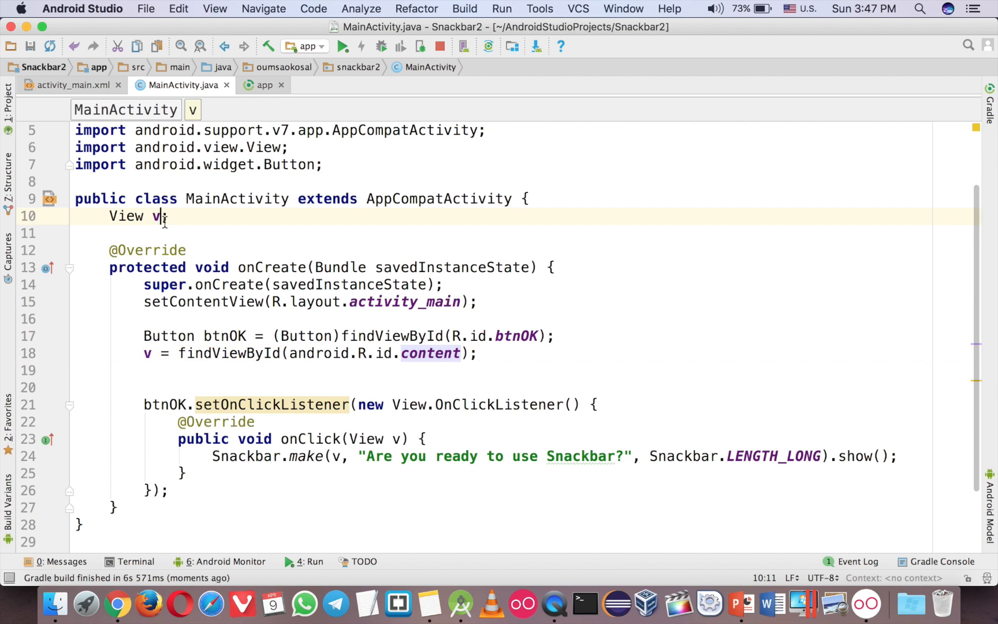
pyautogui.click(245, 456)
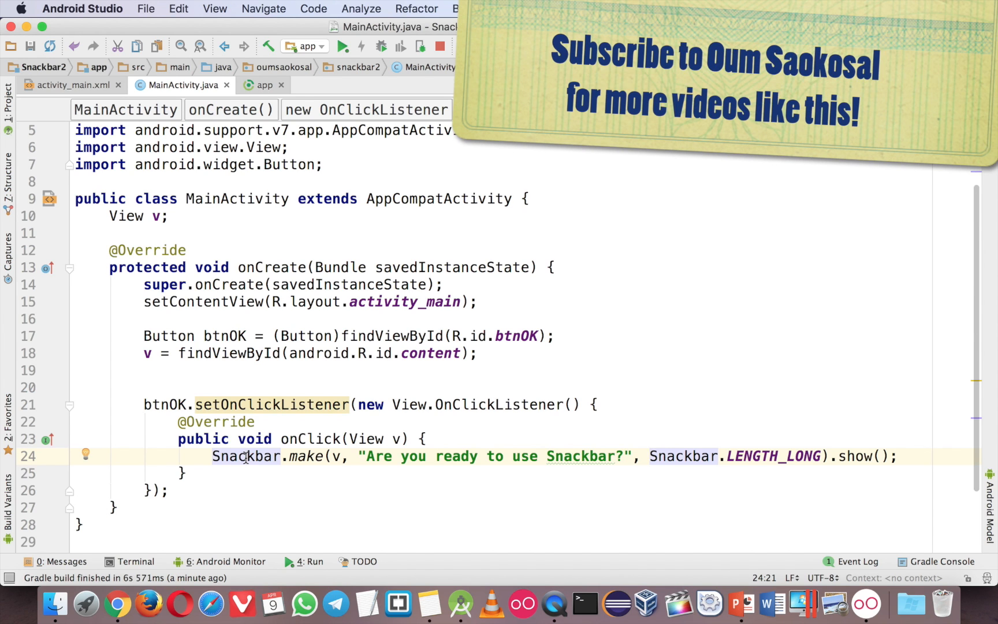
pyautogui.click(245, 456)
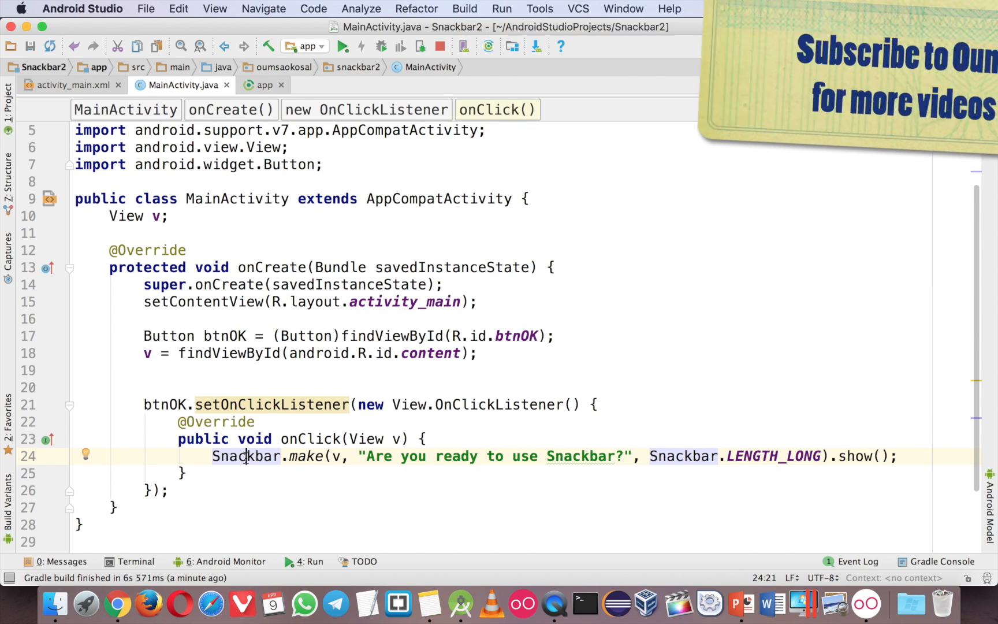